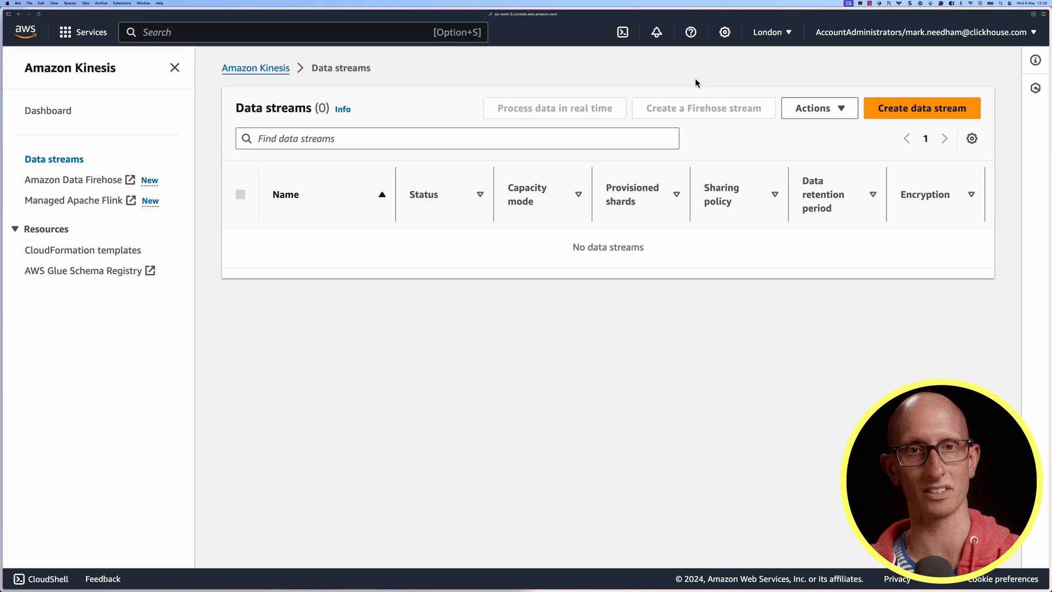
pyautogui.moveTo(815, 92)
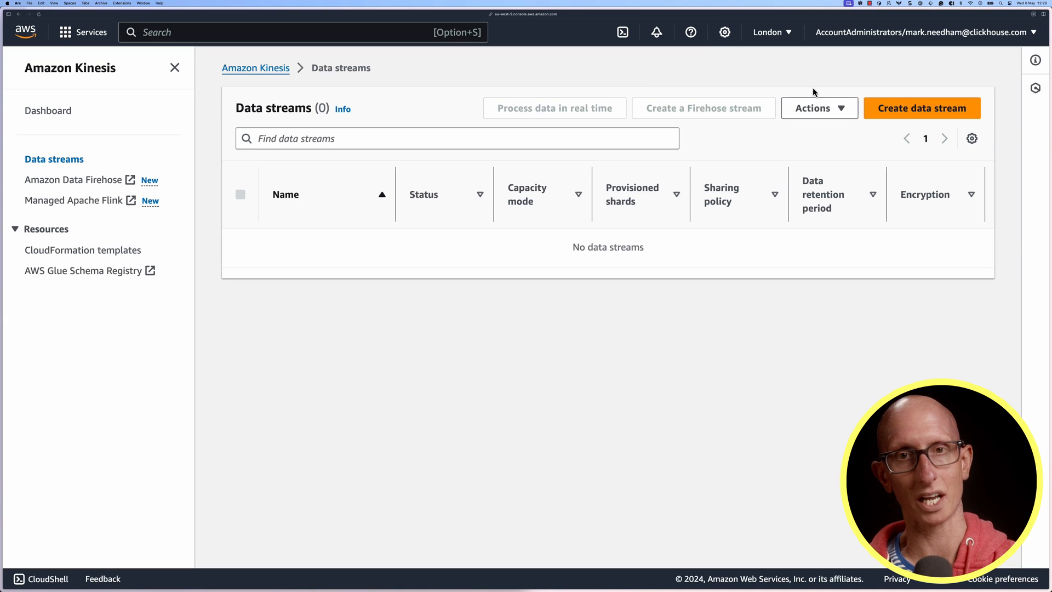
# Create an on-demand Kinesis data stream named 'logs'
pyautogui.click(922, 107)
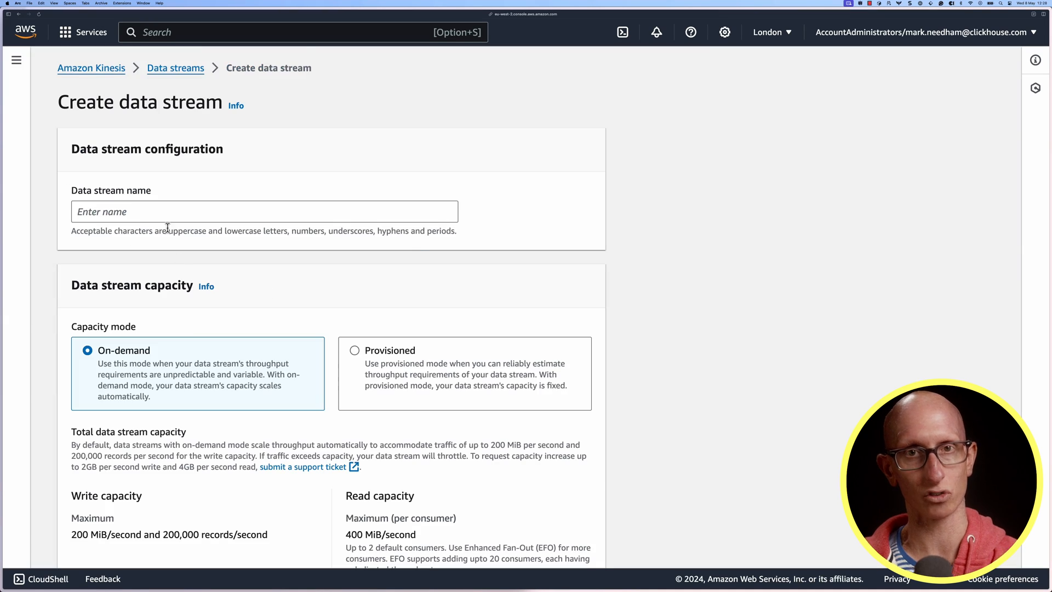
pyautogui.write('logs')
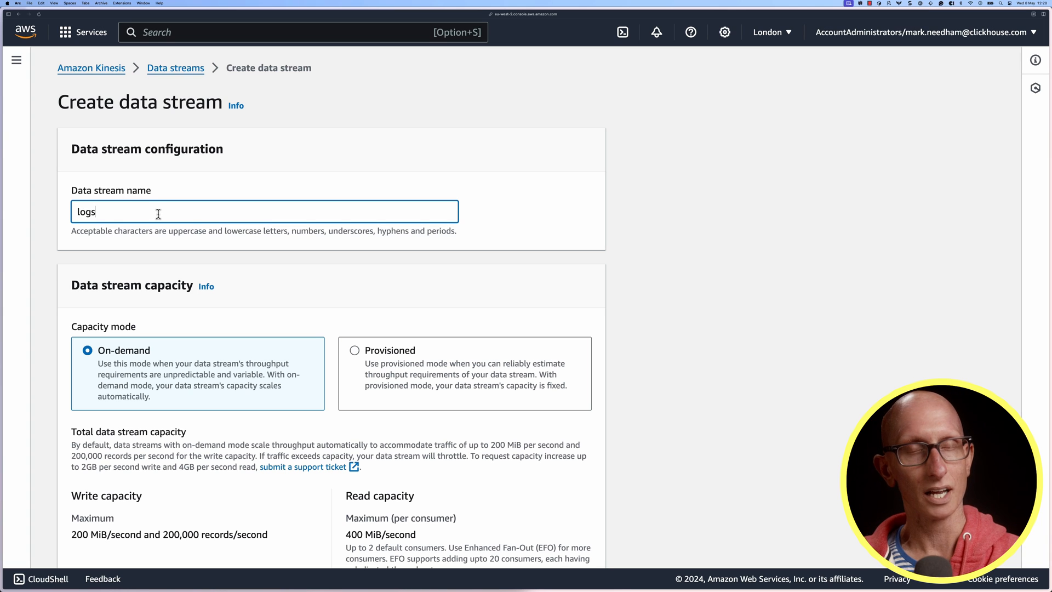
pyautogui.scroll(-3)
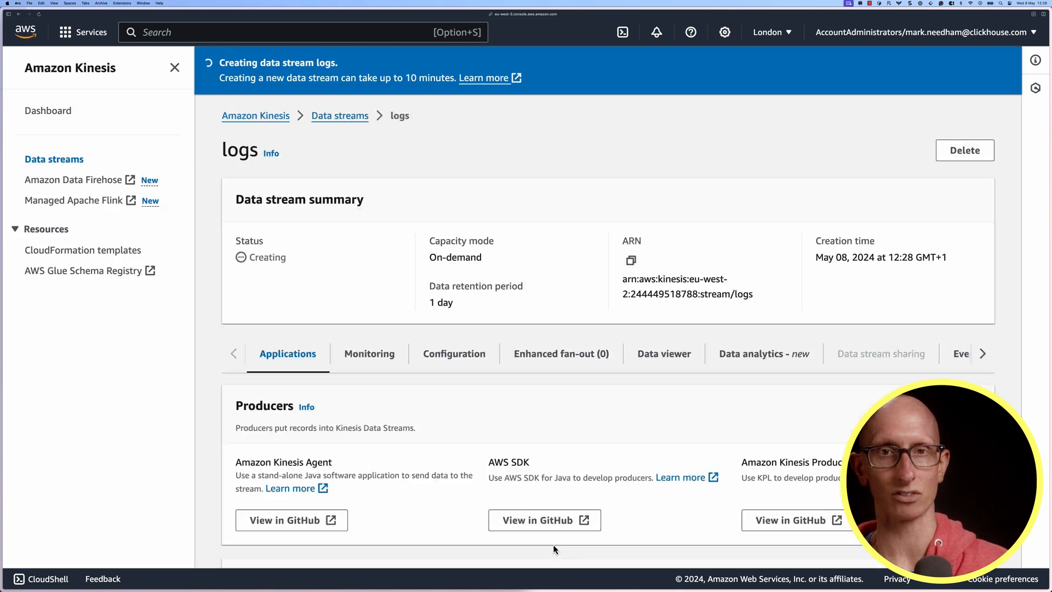
pyautogui.moveTo(619, 434)
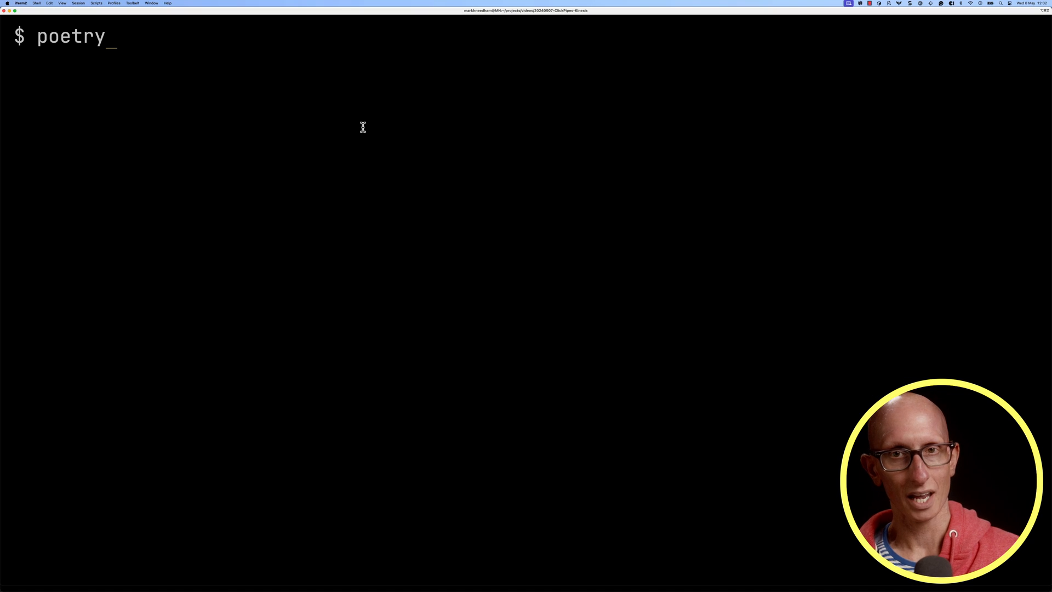
# Run 'poetry run python datagen.py' in the terminal to generate log events
pyautogui.write('run python da')
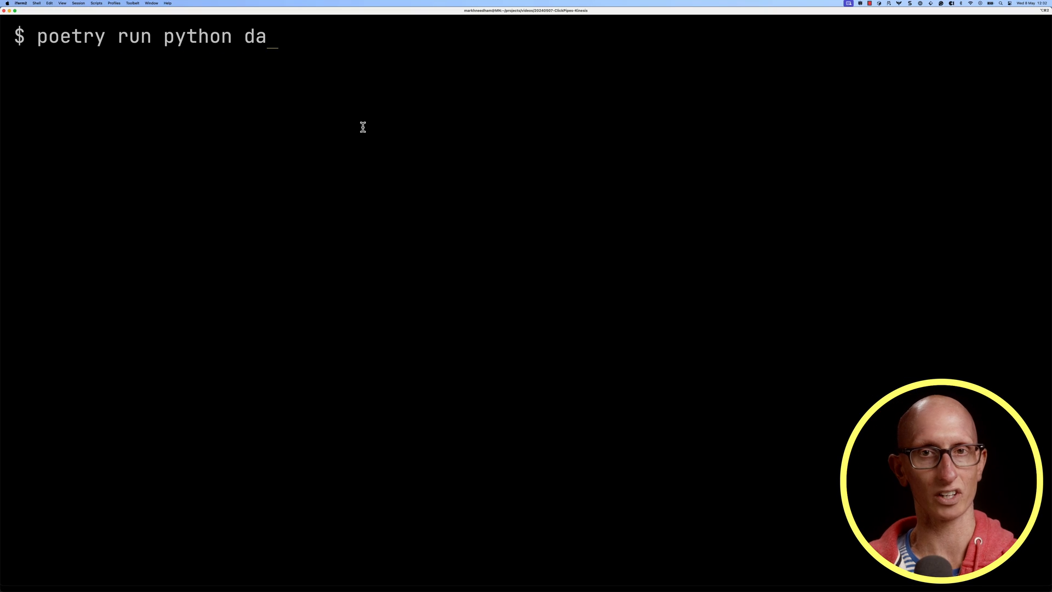
pyautogui.write('tagen.py')
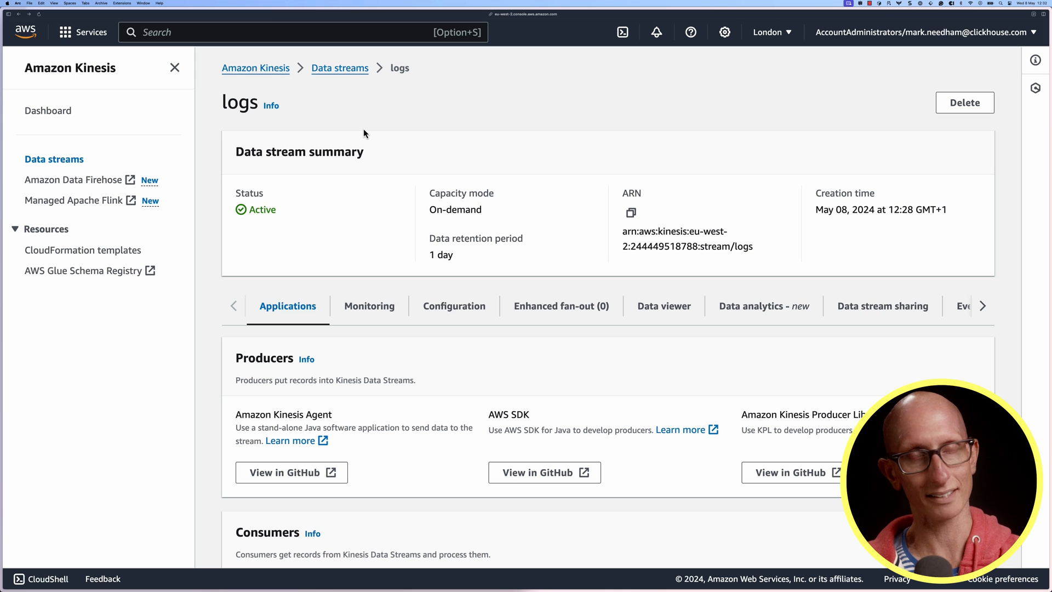
# Fetch records from the logs stream's only shard starting at Trim horizon and view the first record's data
pyautogui.click(664, 306)
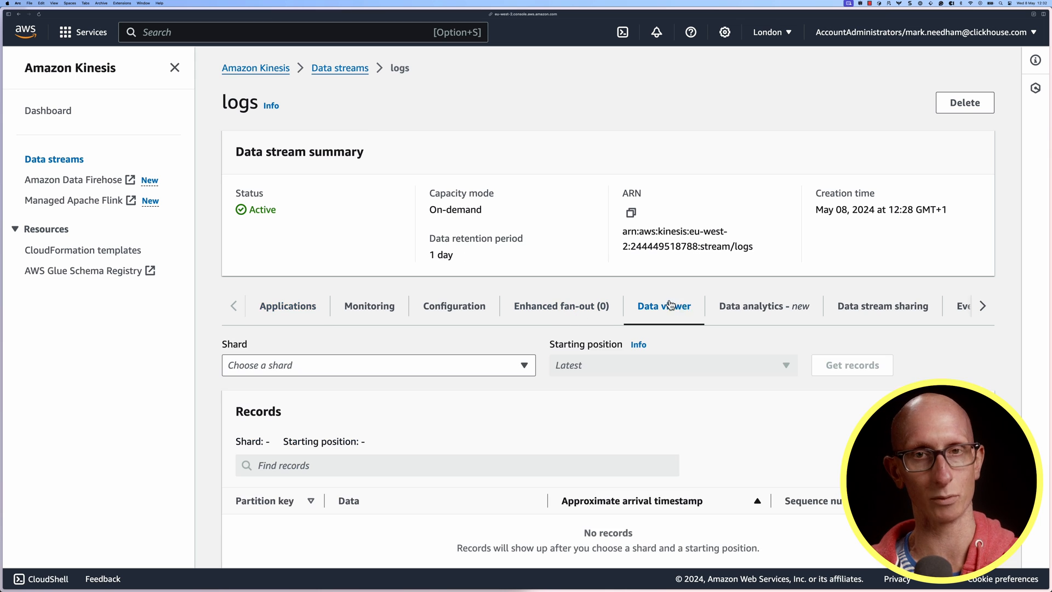
pyautogui.scroll(-3)
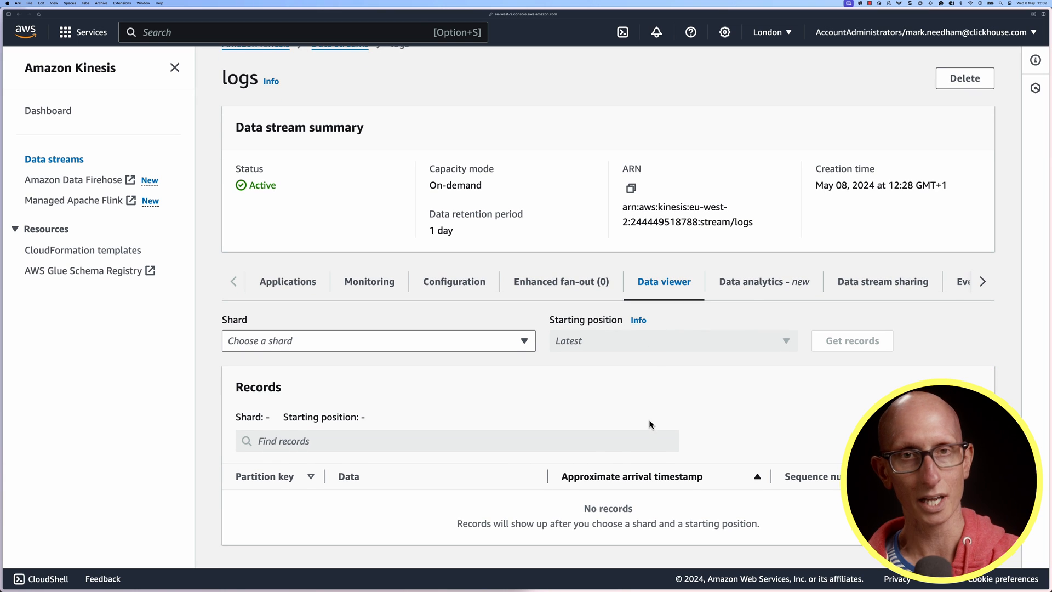
pyautogui.click(379, 341)
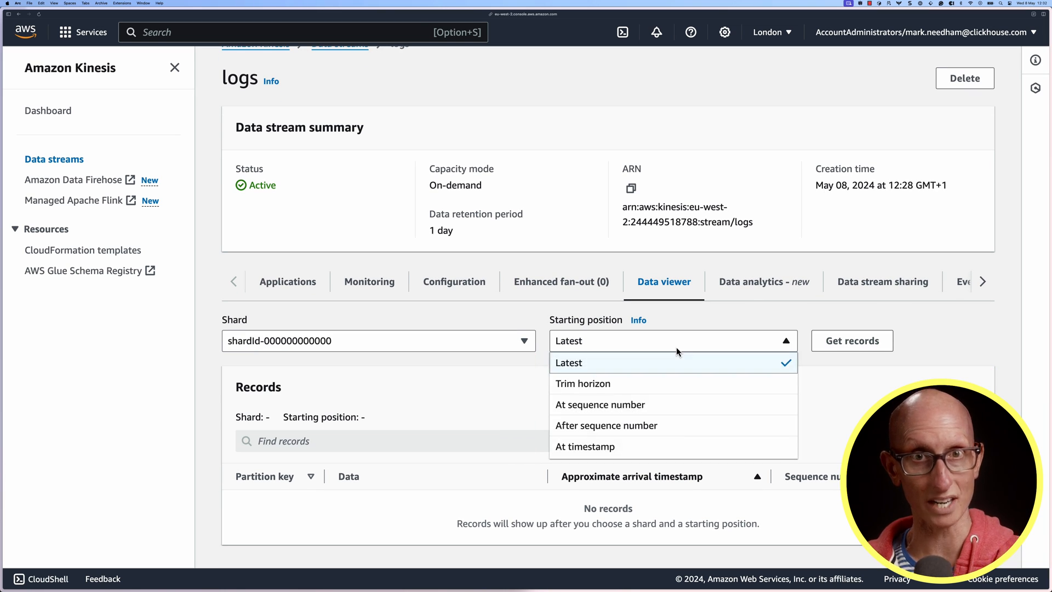
pyautogui.click(583, 384)
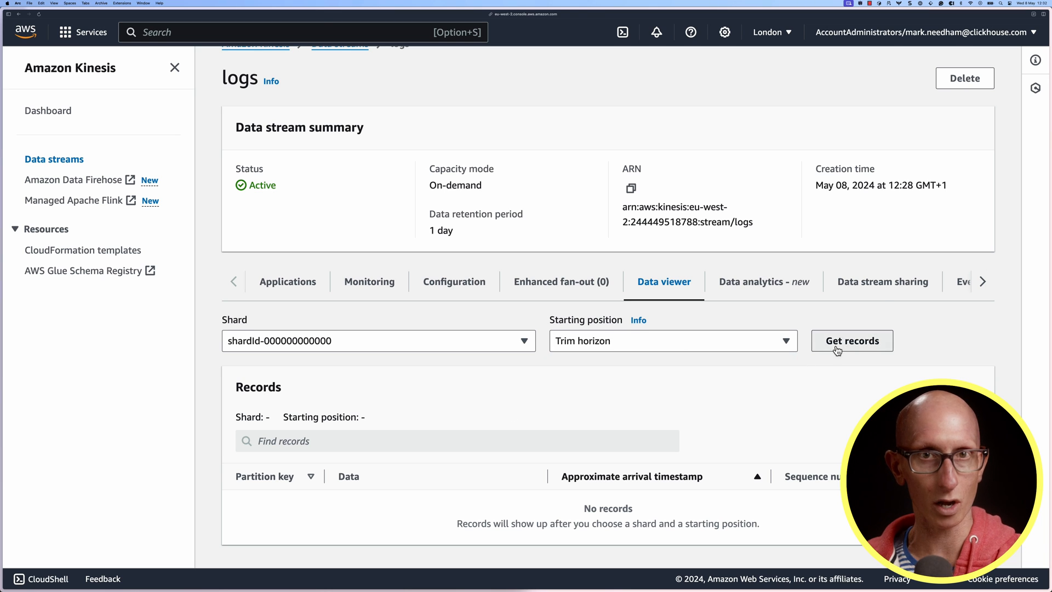
pyautogui.click(852, 341)
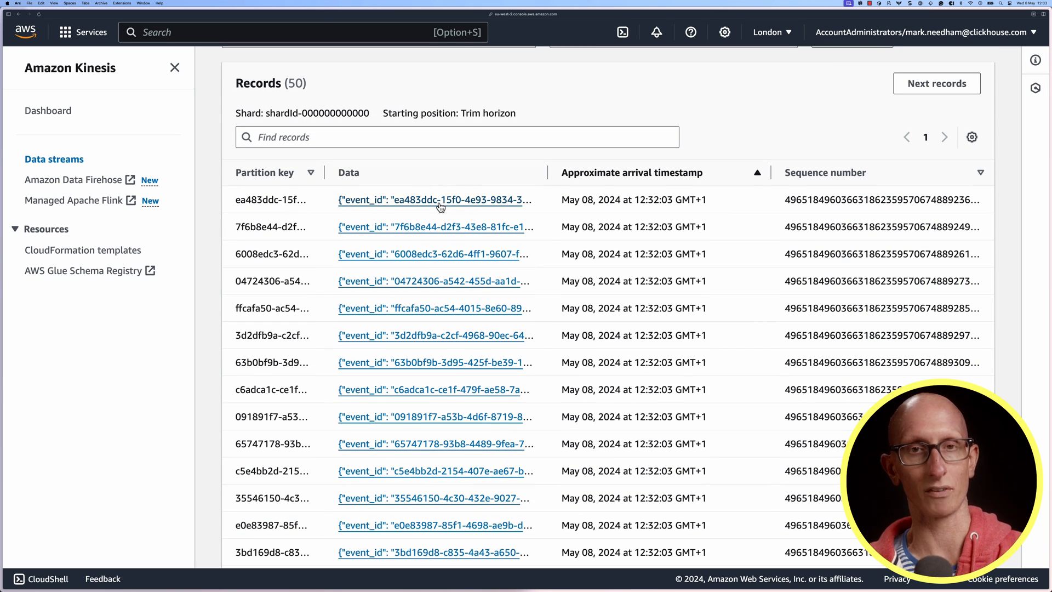
pyautogui.click(434, 200)
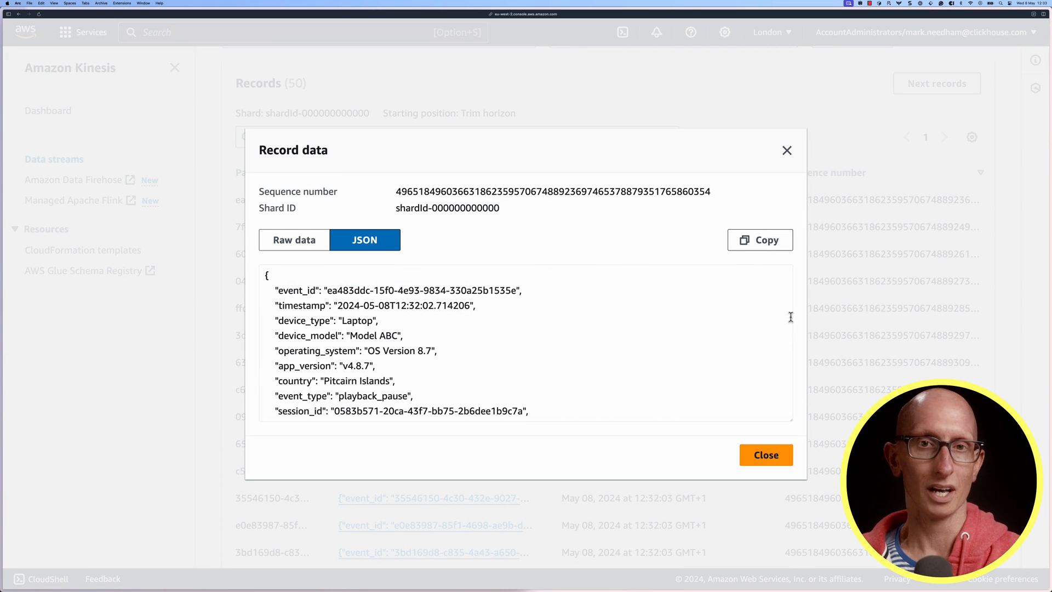
pyautogui.moveTo(784, 314)
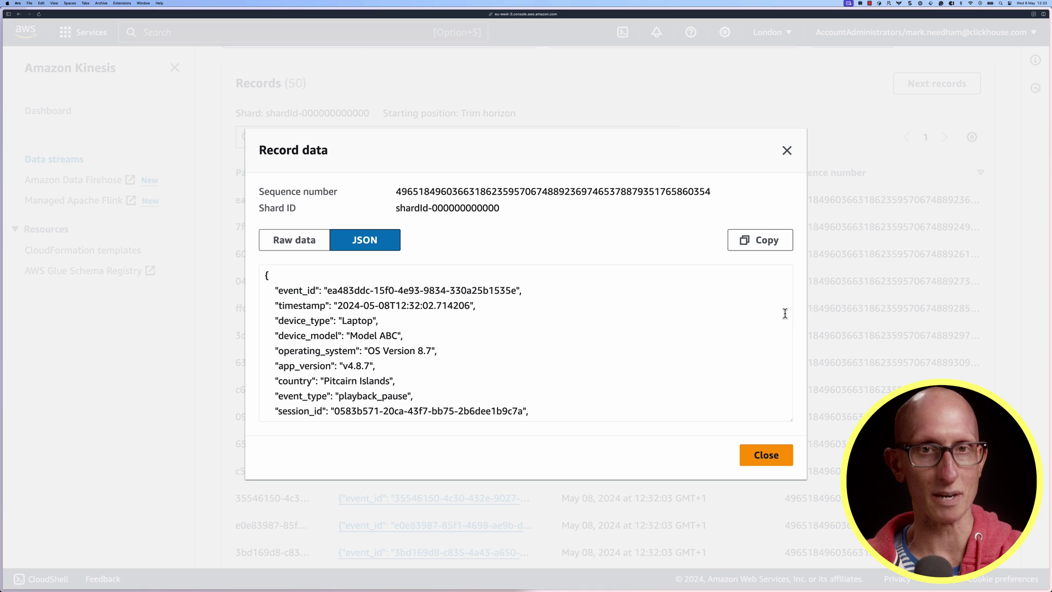
pyautogui.moveTo(767, 305)
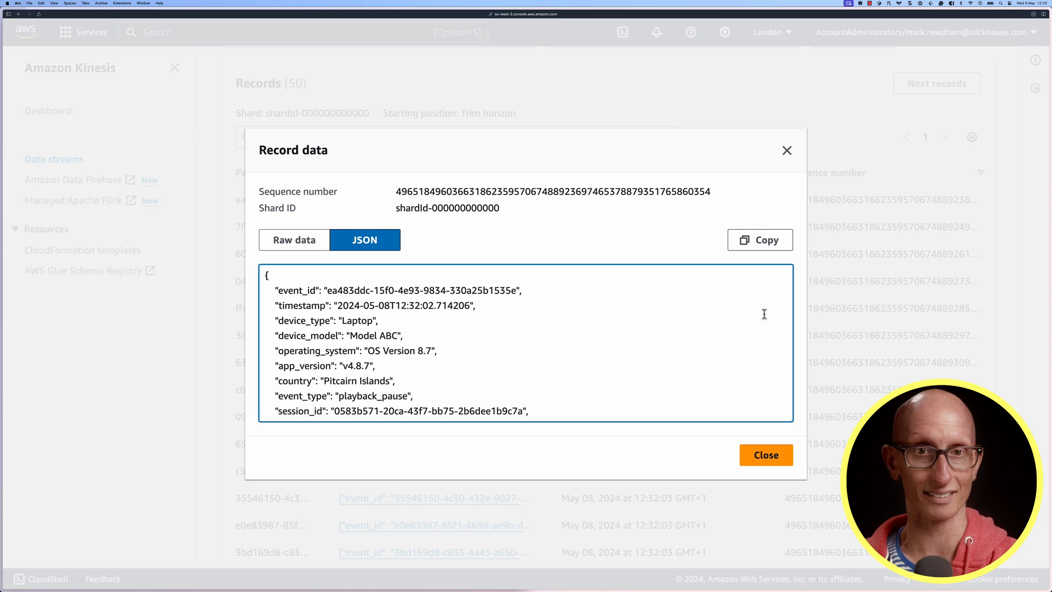
# Scroll through the first record's JSON fields from event_id to average_bitrate
pyautogui.scroll(-3)
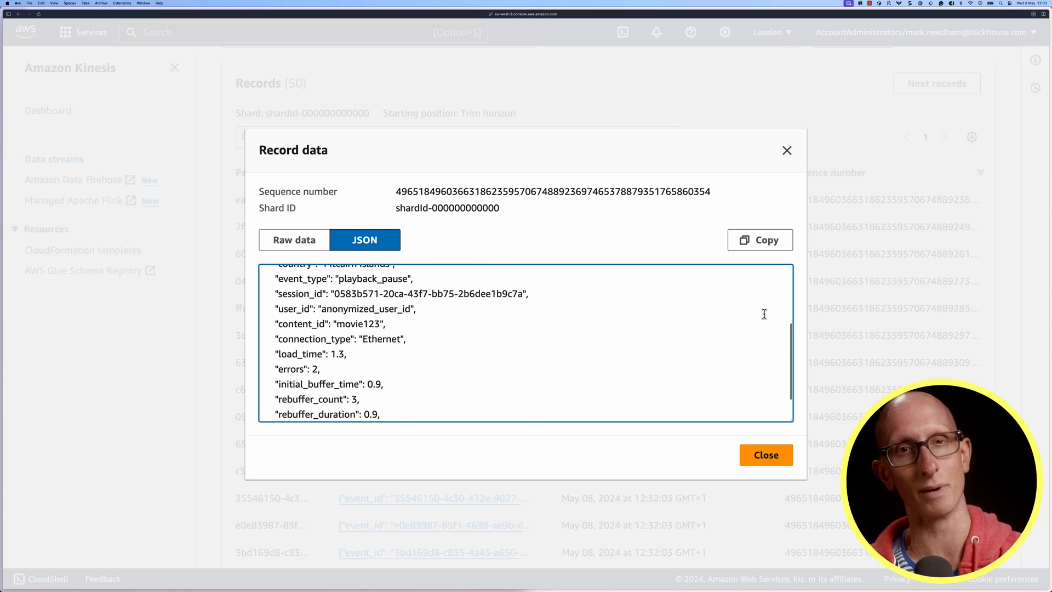
pyautogui.scroll(-3)
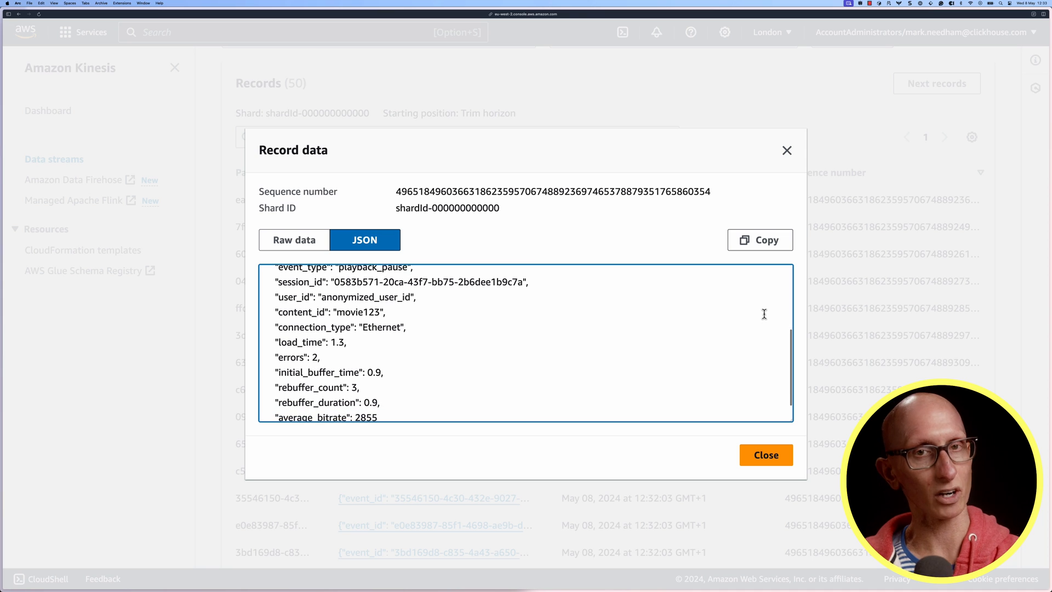
pyautogui.scroll(-3)
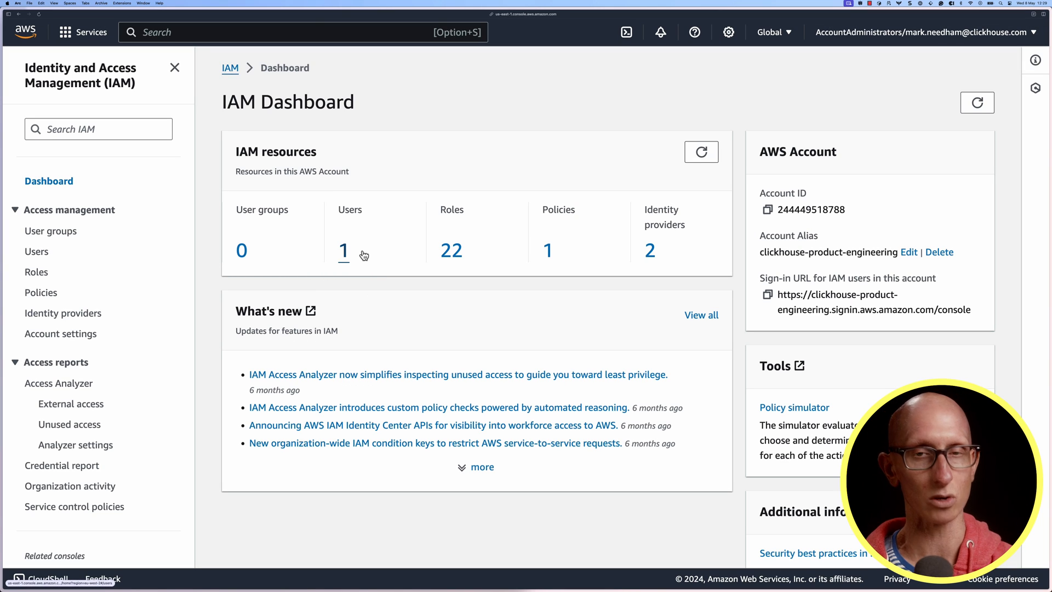
pyautogui.moveTo(507, 209)
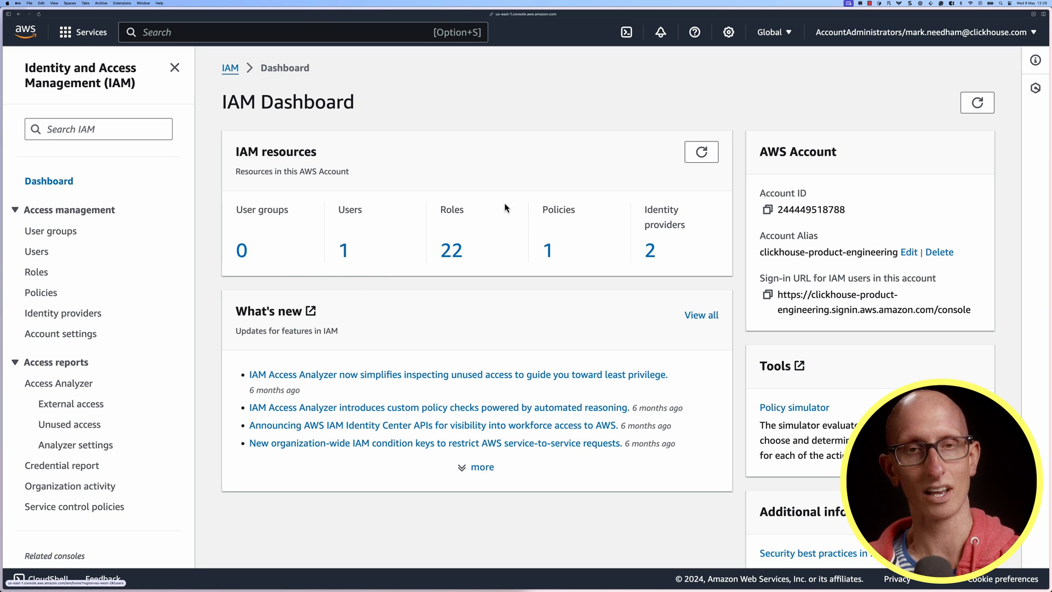
# View the Kinesis IAM user's AmazonKinesisReadOnlyAccess policy JSON under Permissions
pyautogui.click(36, 252)
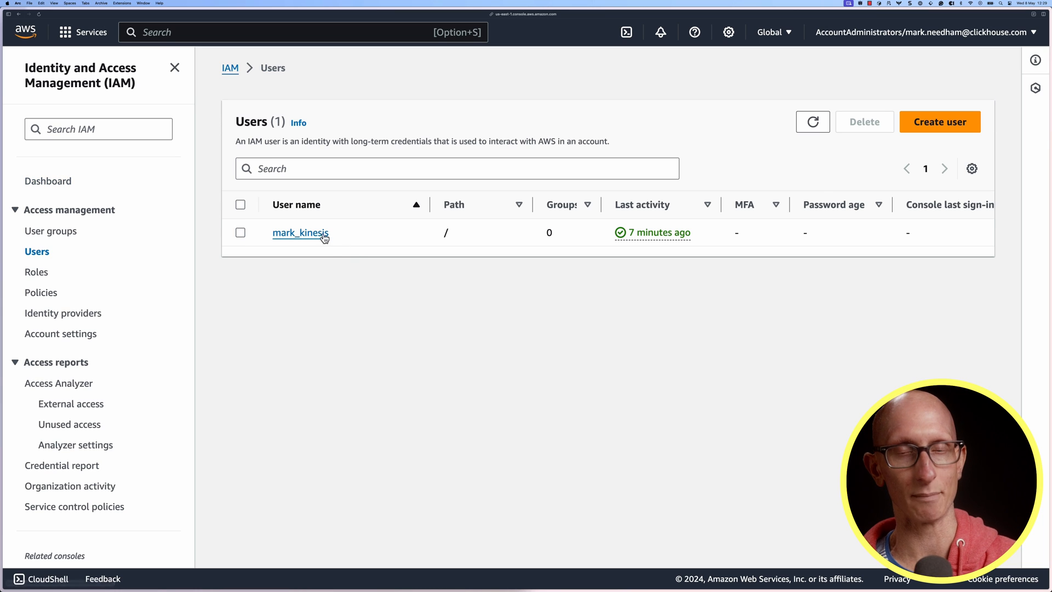
pyautogui.click(301, 232)
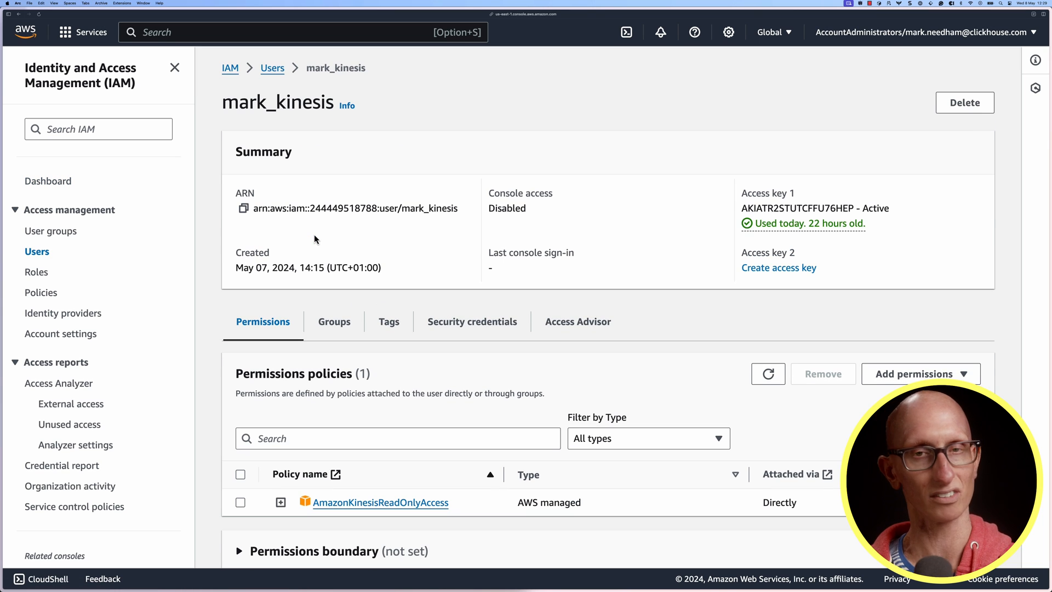
pyautogui.moveTo(605, 261)
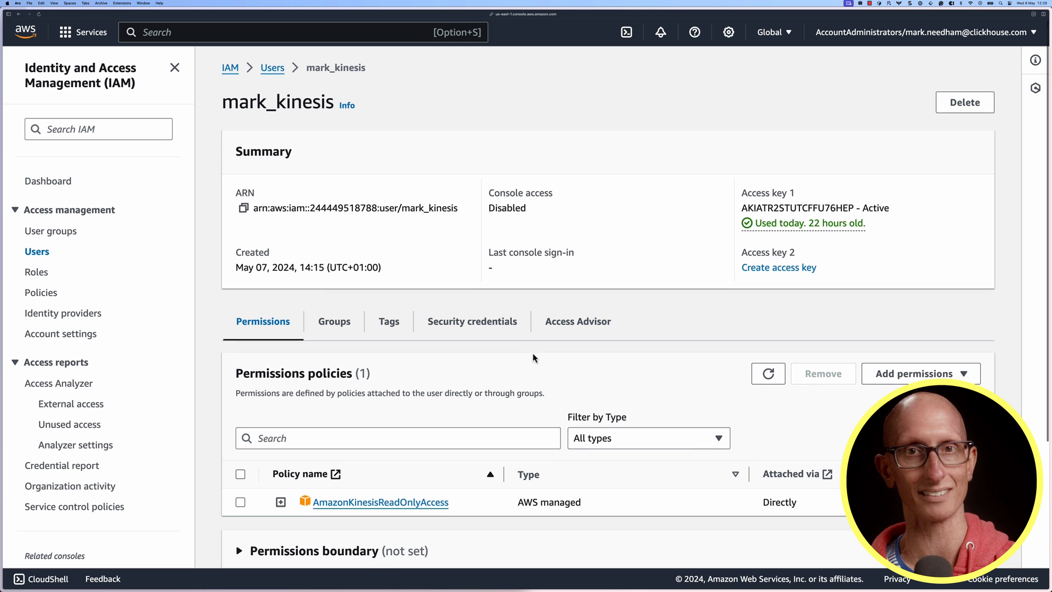
pyautogui.scroll(-3)
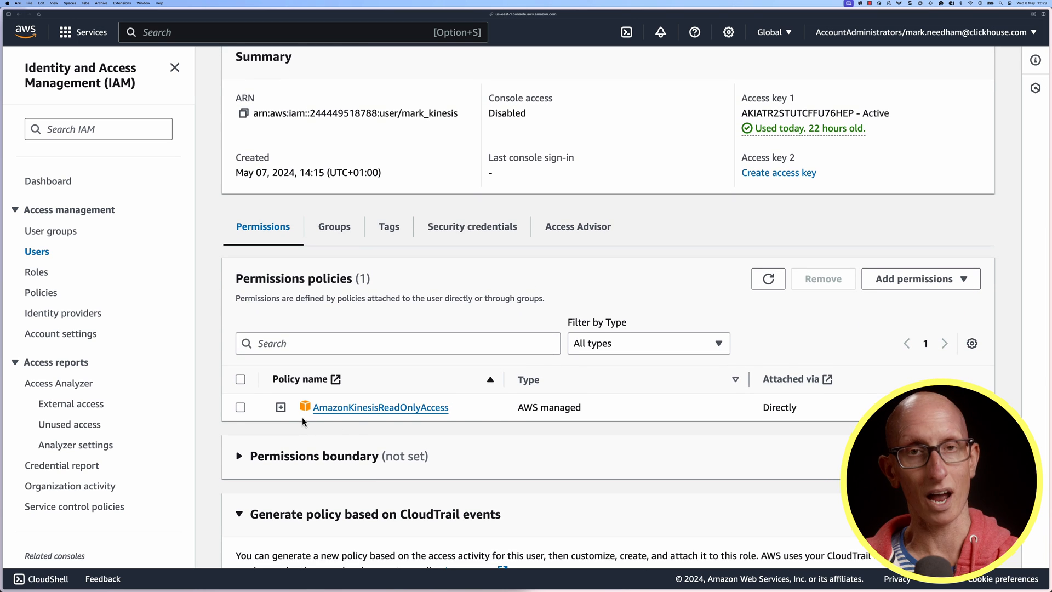
pyautogui.click(278, 407)
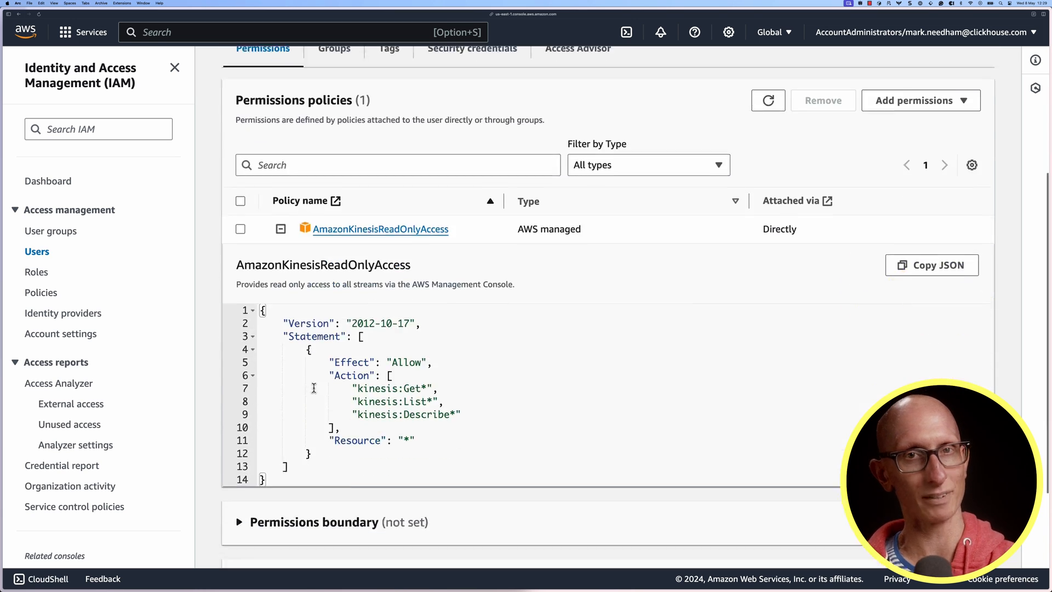
pyautogui.scroll(-3)
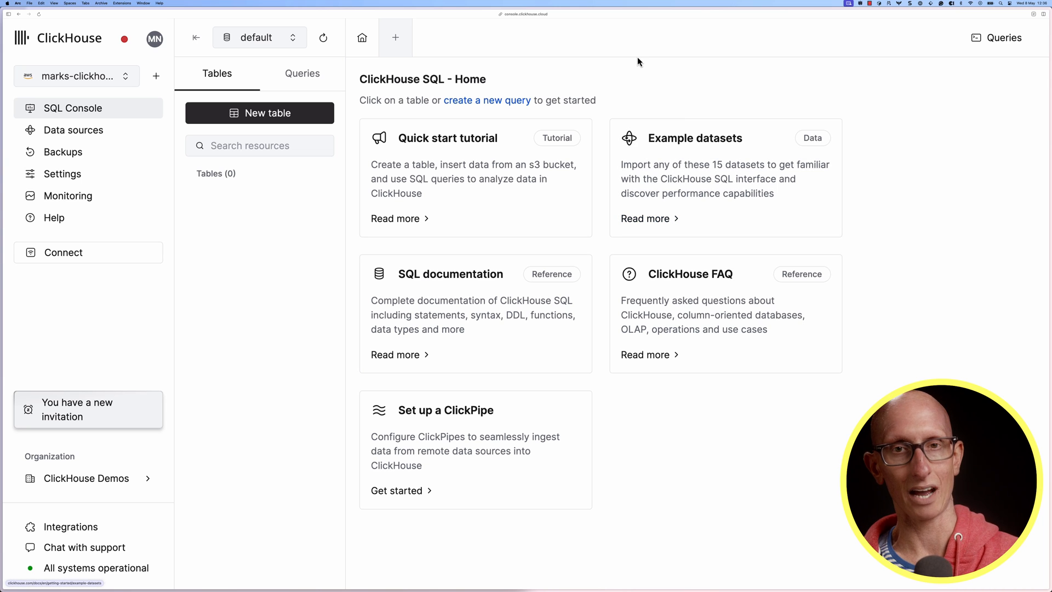
pyautogui.moveTo(550, 303)
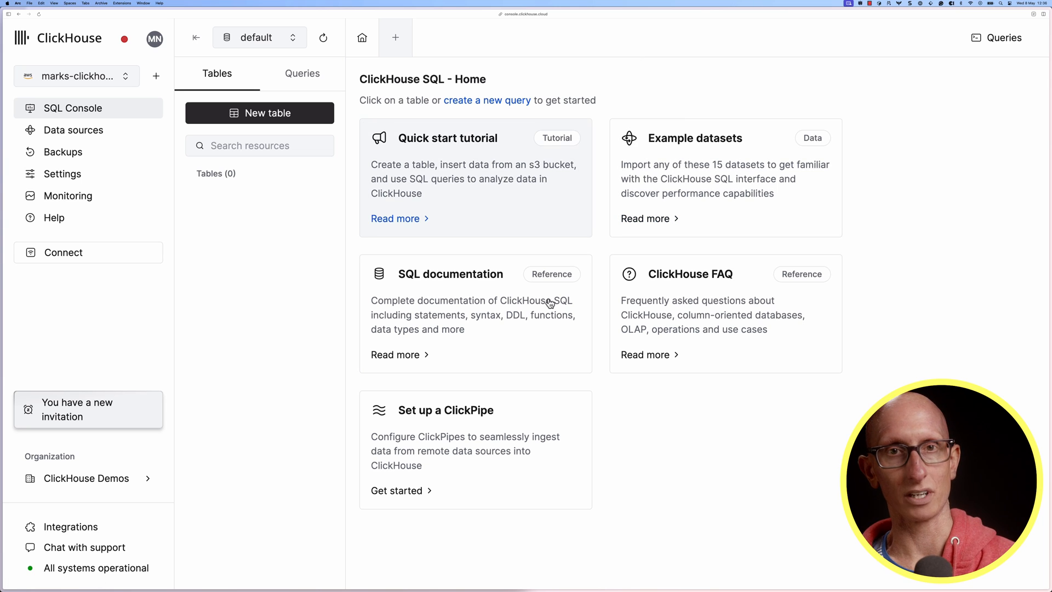
pyautogui.moveTo(478, 416)
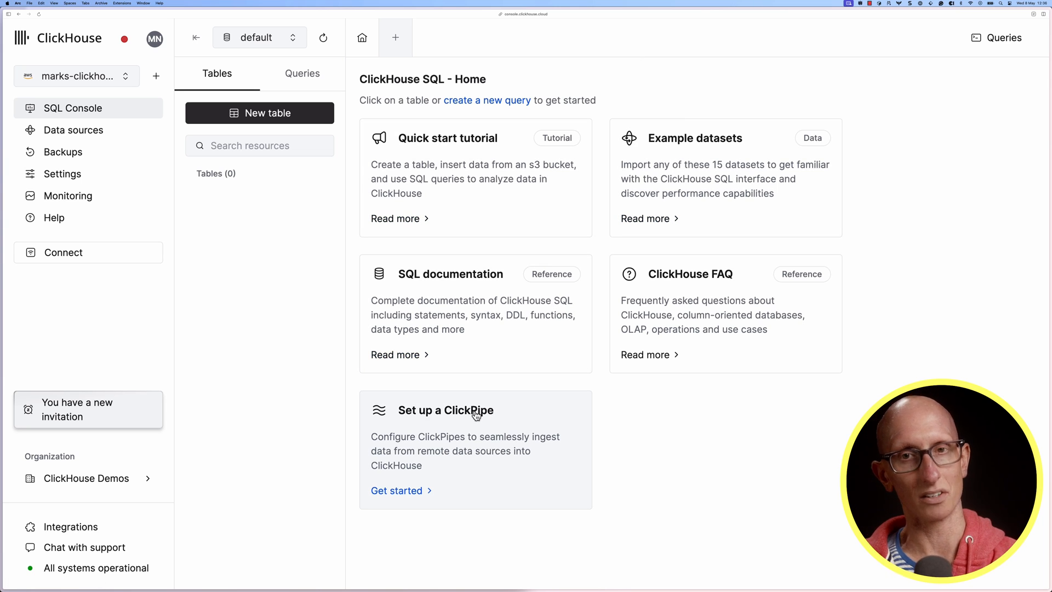
# Start setting up a new ClickPipe from the ClickPipes page
pyautogui.click(397, 490)
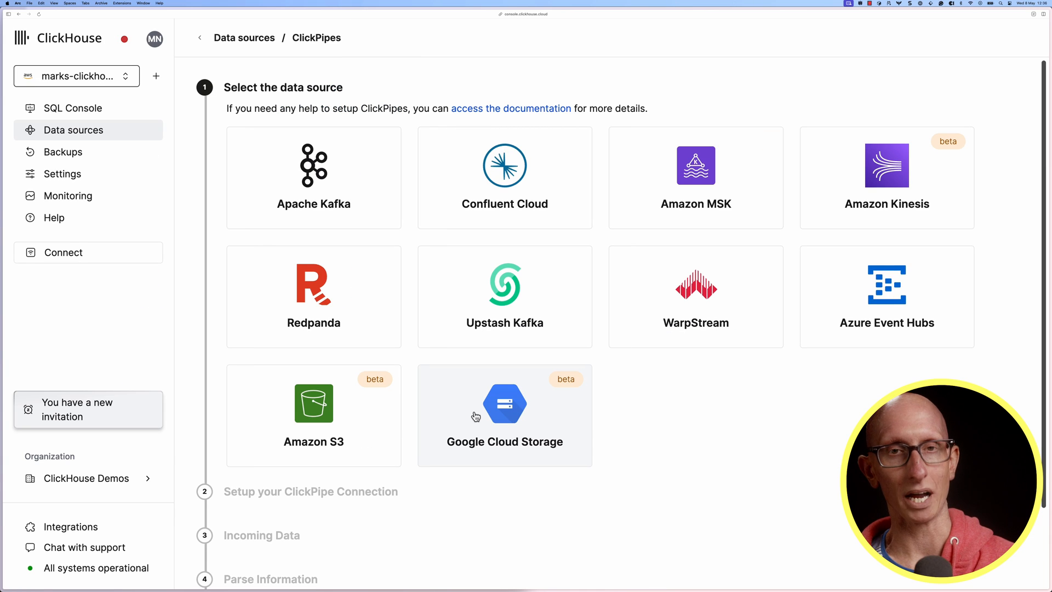
pyautogui.moveTo(481, 416)
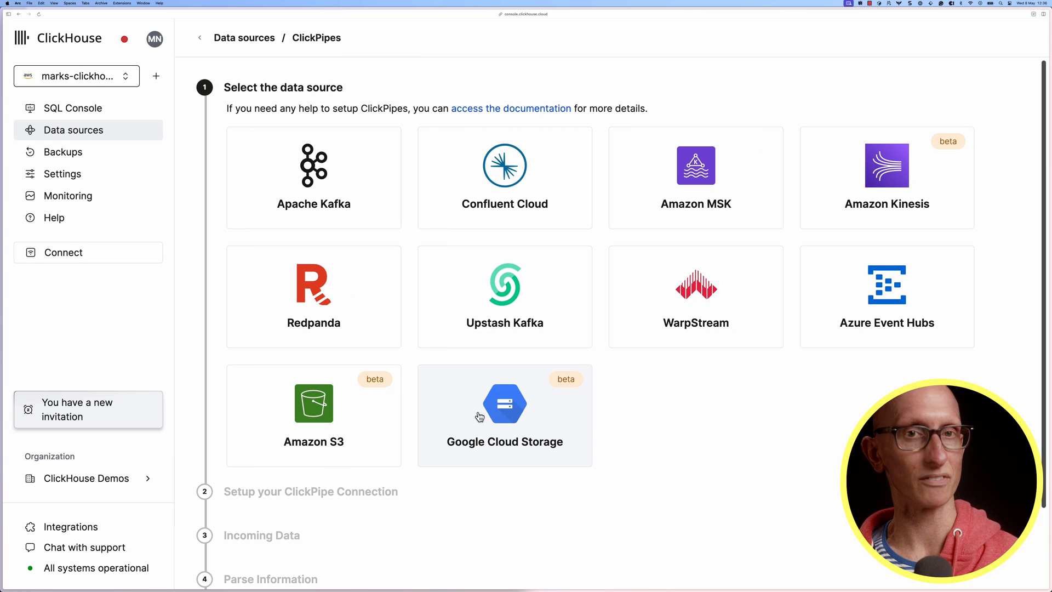
pyautogui.moveTo(737, 430)
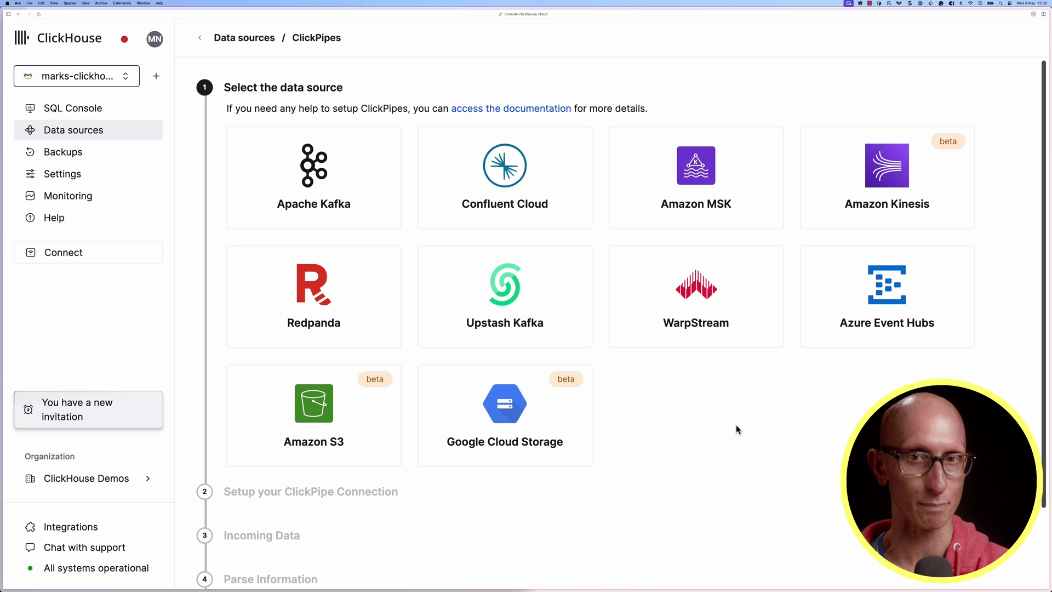
pyautogui.moveTo(749, 436)
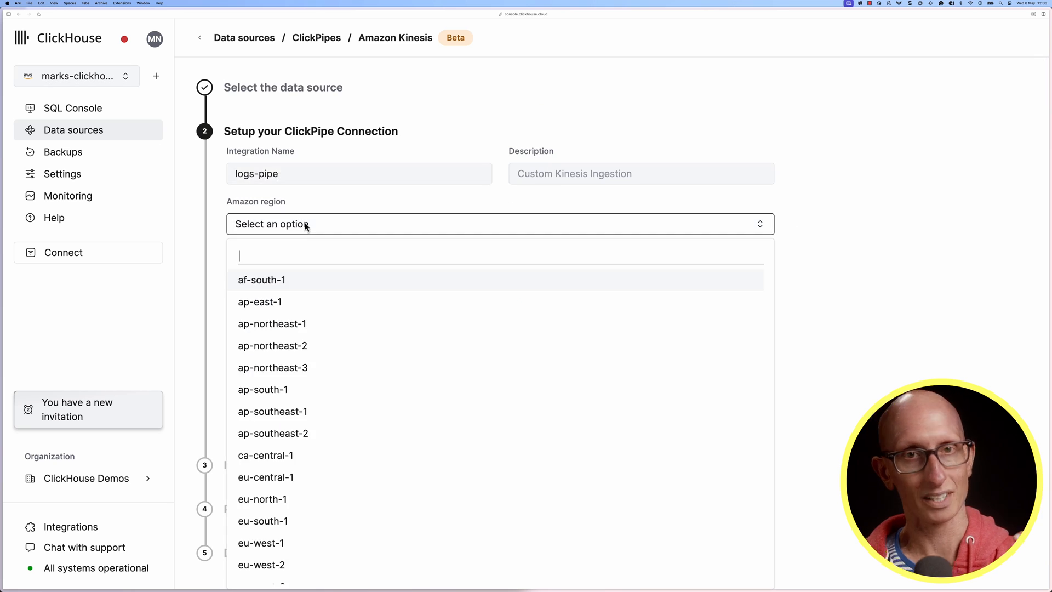
# Connect logs-pipe to Kinesis in eu-west-2 with IAM credentials and submit
pyautogui.click(259, 564)
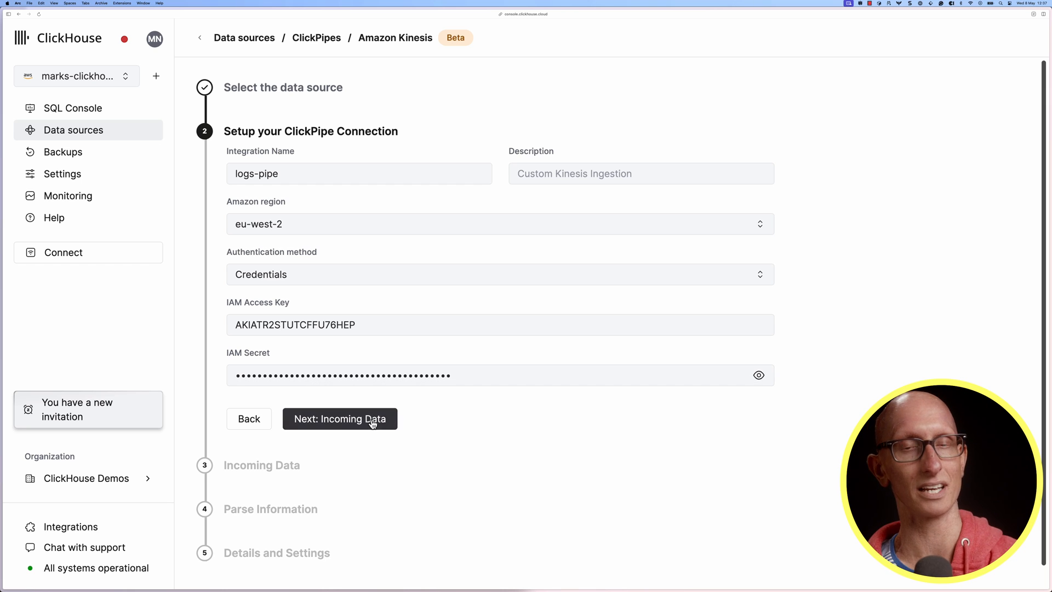
pyautogui.click(340, 419)
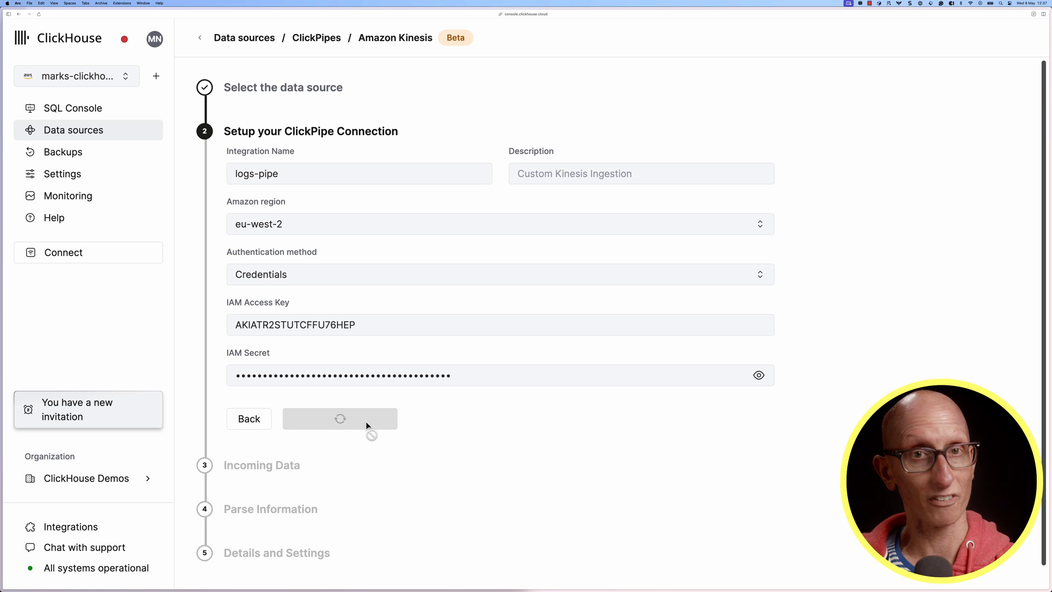
# Select the logs Kinesis stream with Earliest (Trim Horizon) offset and review the sample JSON event
pyautogui.click(340, 418)
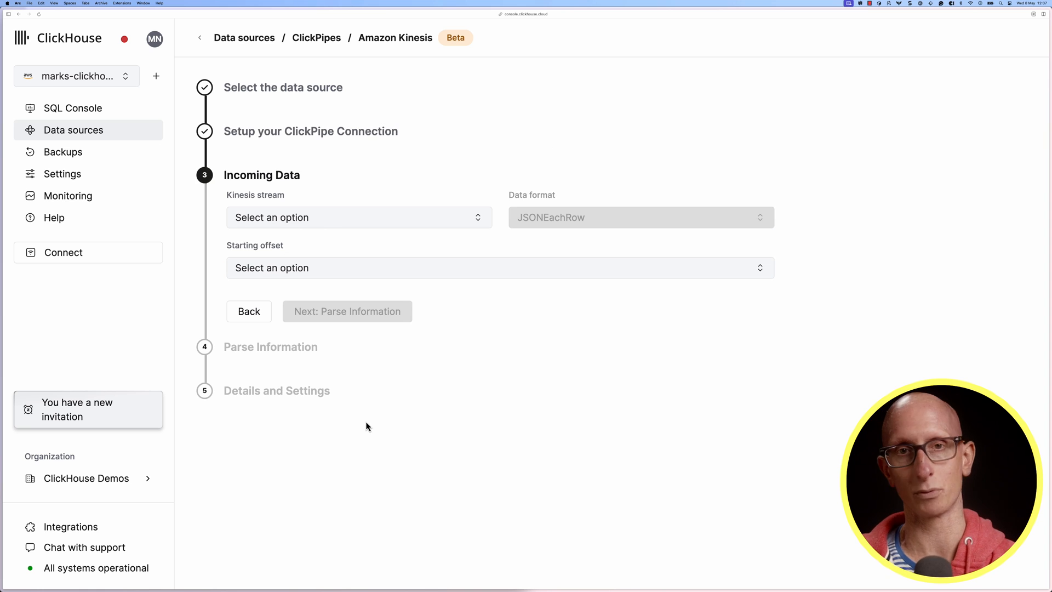
pyautogui.click(359, 217)
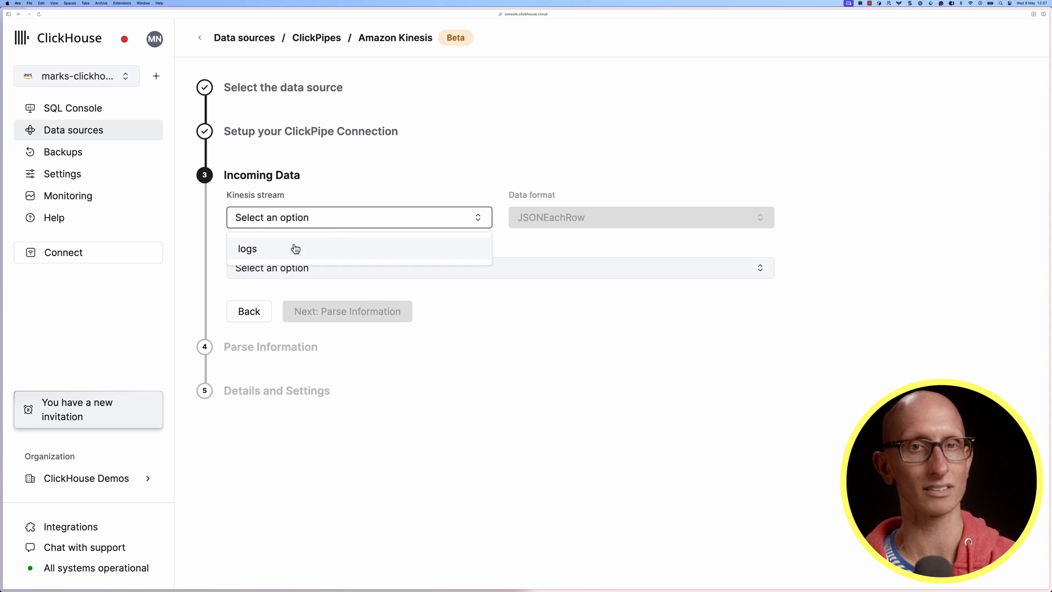
pyautogui.click(247, 249)
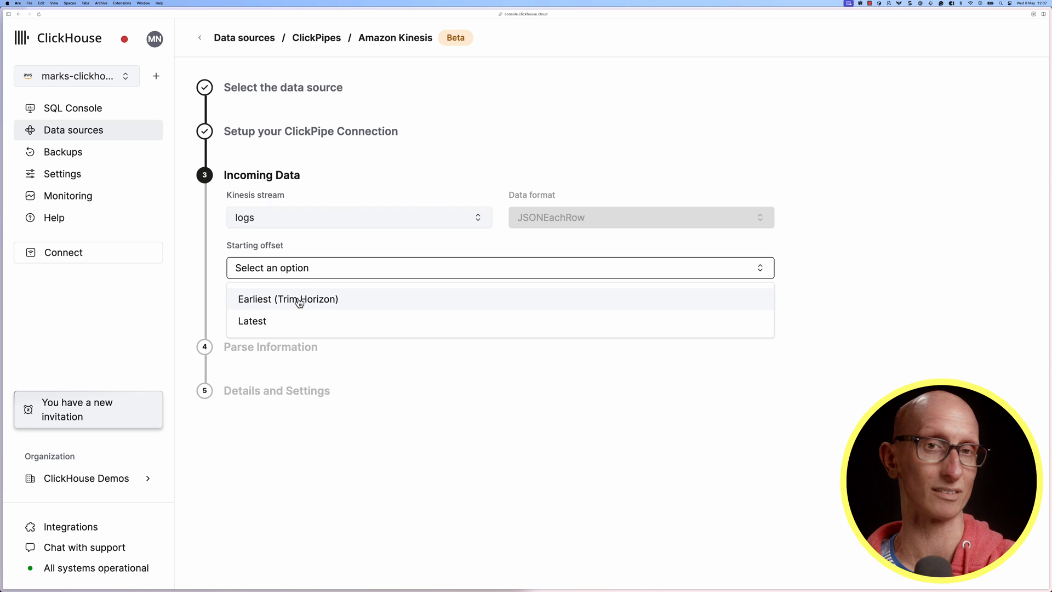
pyautogui.click(289, 300)
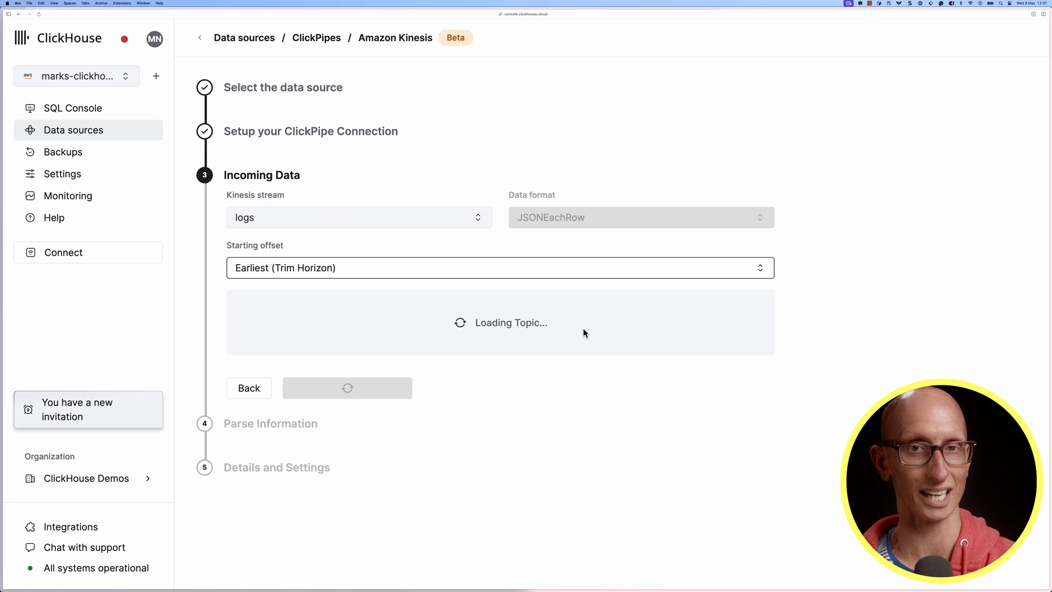
pyautogui.moveTo(814, 331)
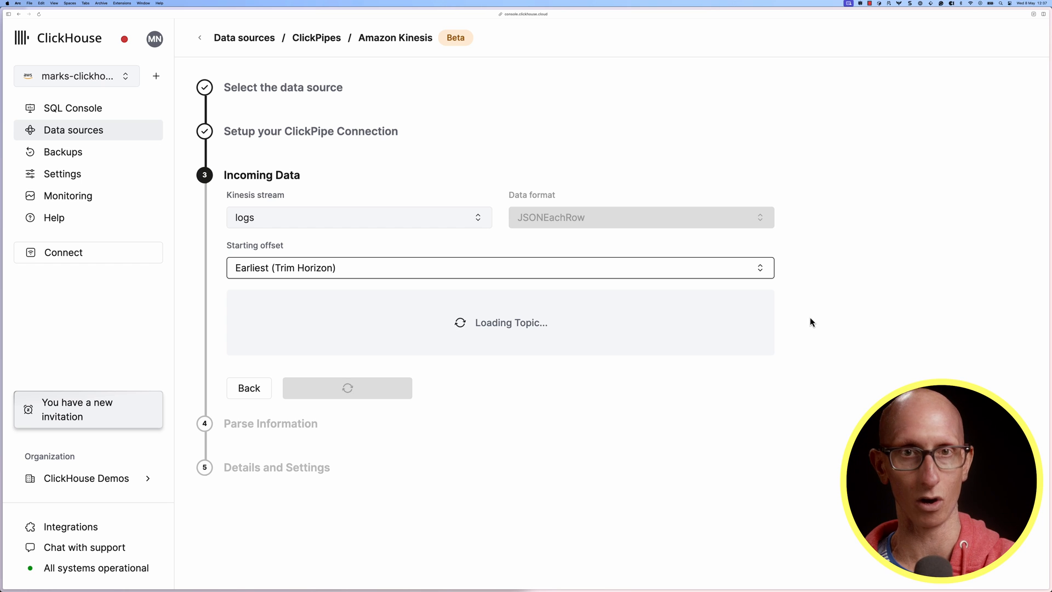
pyautogui.moveTo(810, 318)
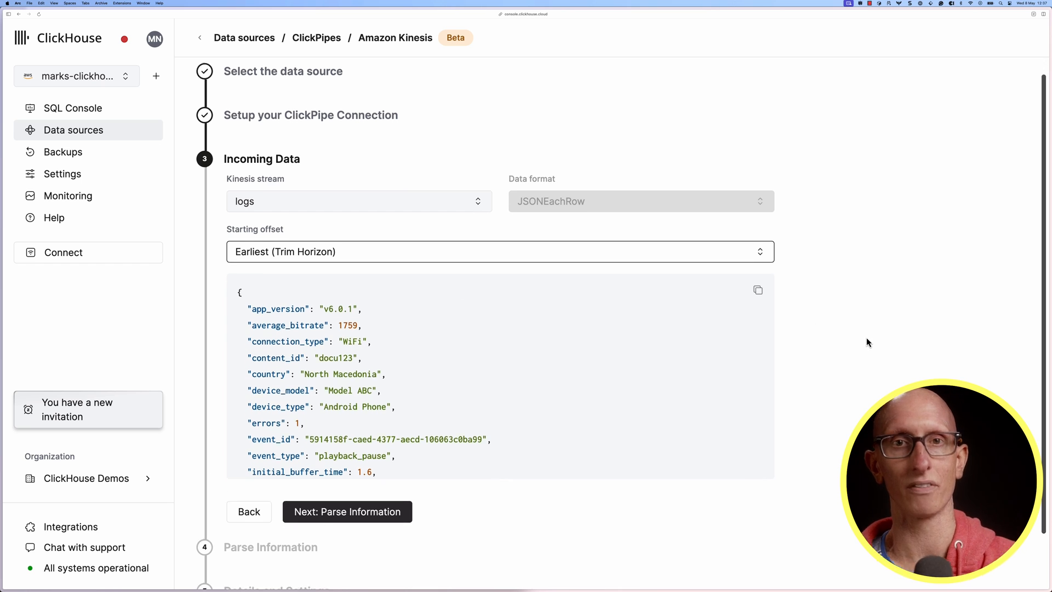
pyautogui.scroll(-3)
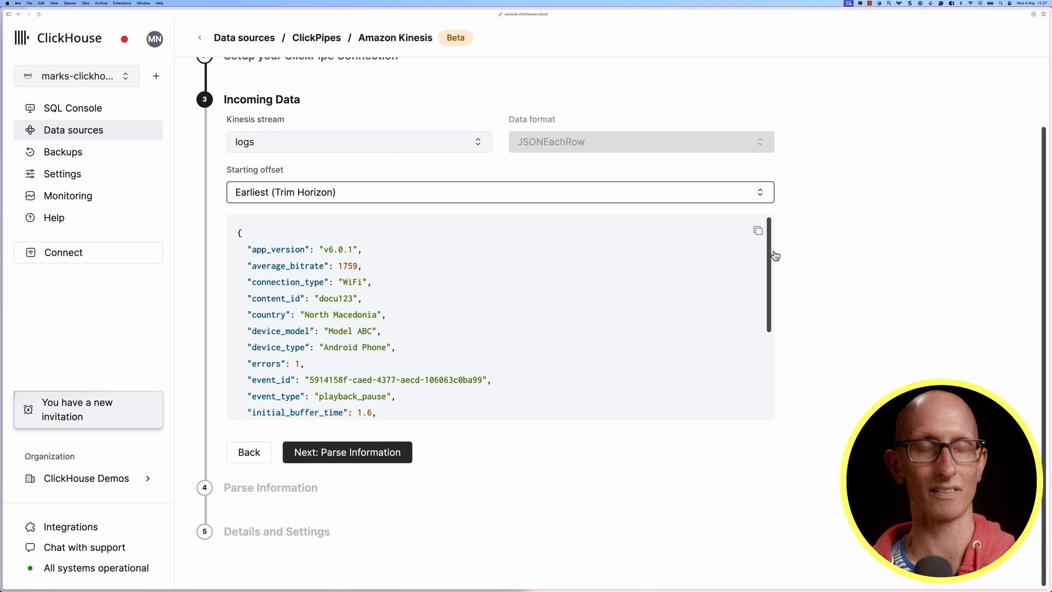
pyautogui.scroll(-3)
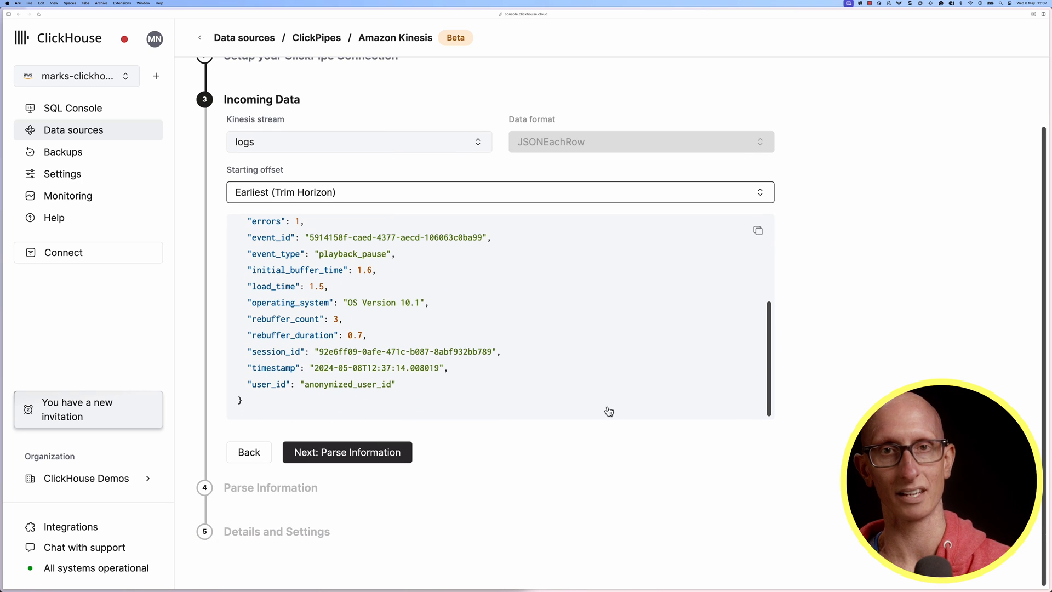
# Parse into new table default.logs sorted by event_id, keep inferred columns, and continue to details
pyautogui.click(346, 452)
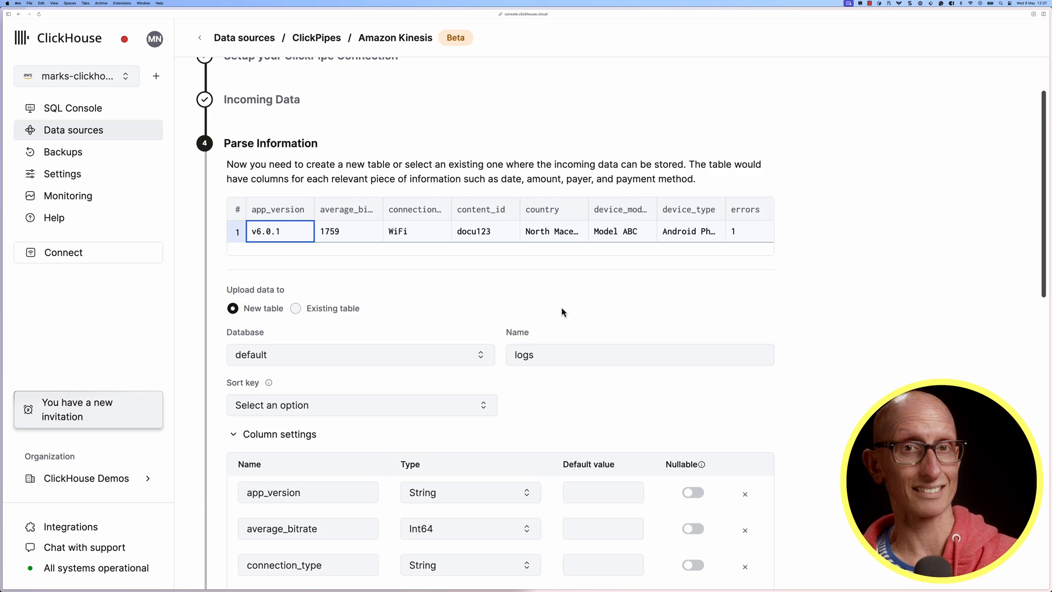
pyautogui.scroll(-3)
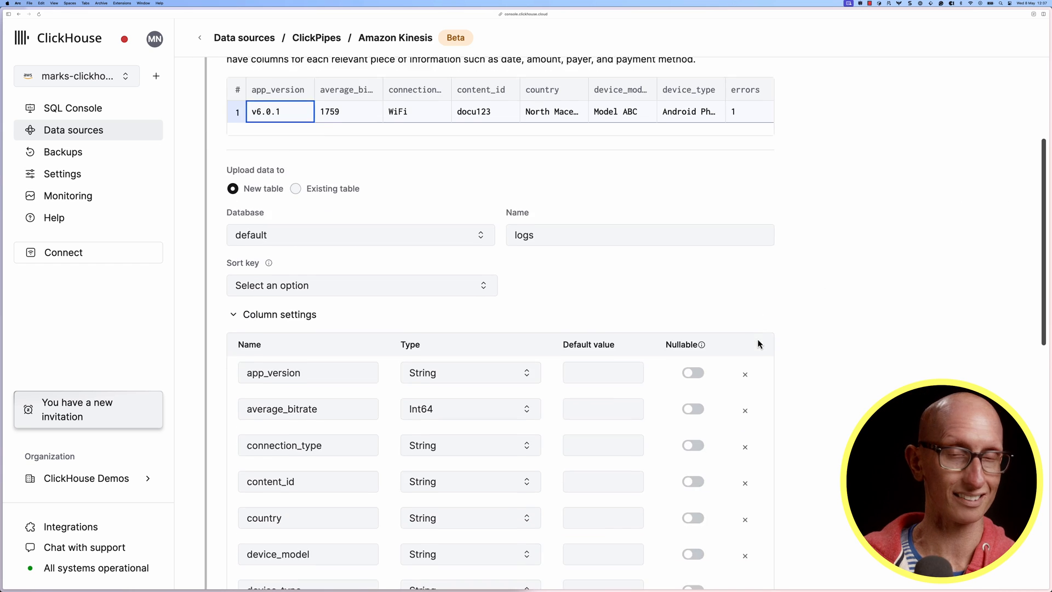
pyautogui.scroll(-3)
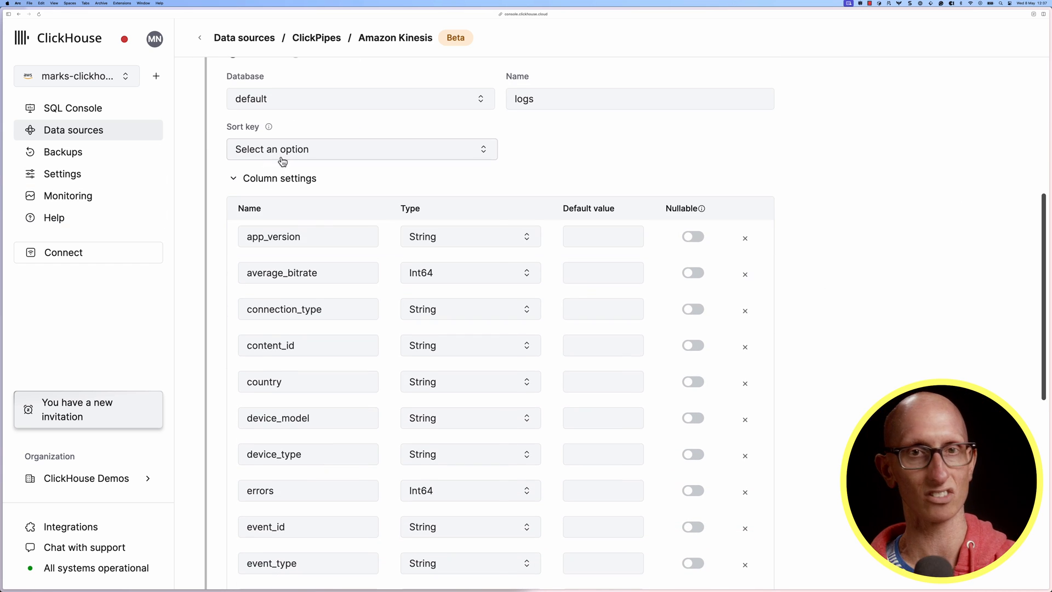
pyautogui.click(361, 149)
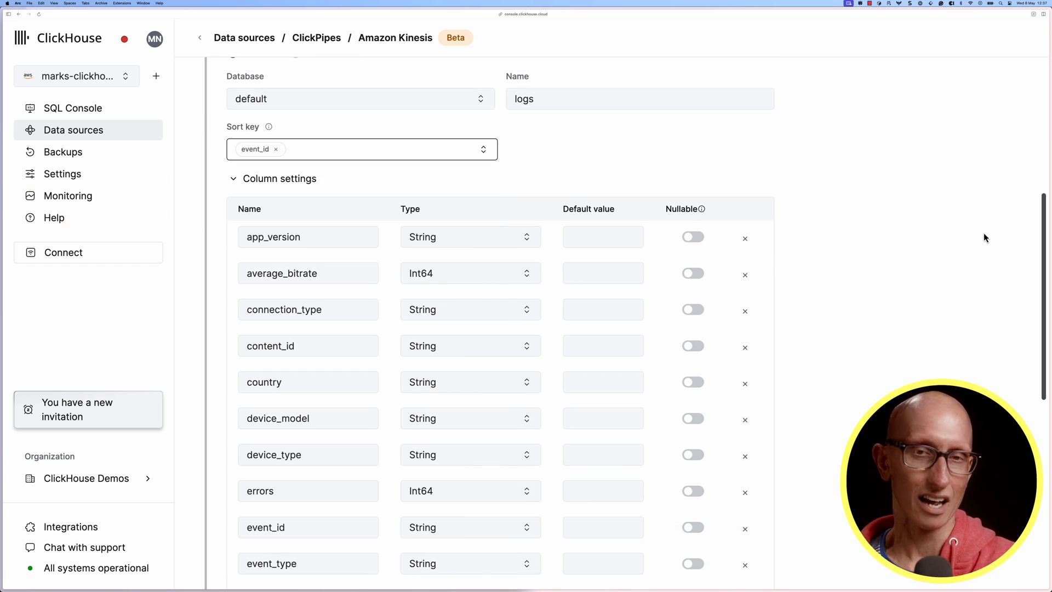
pyautogui.scroll(-3)
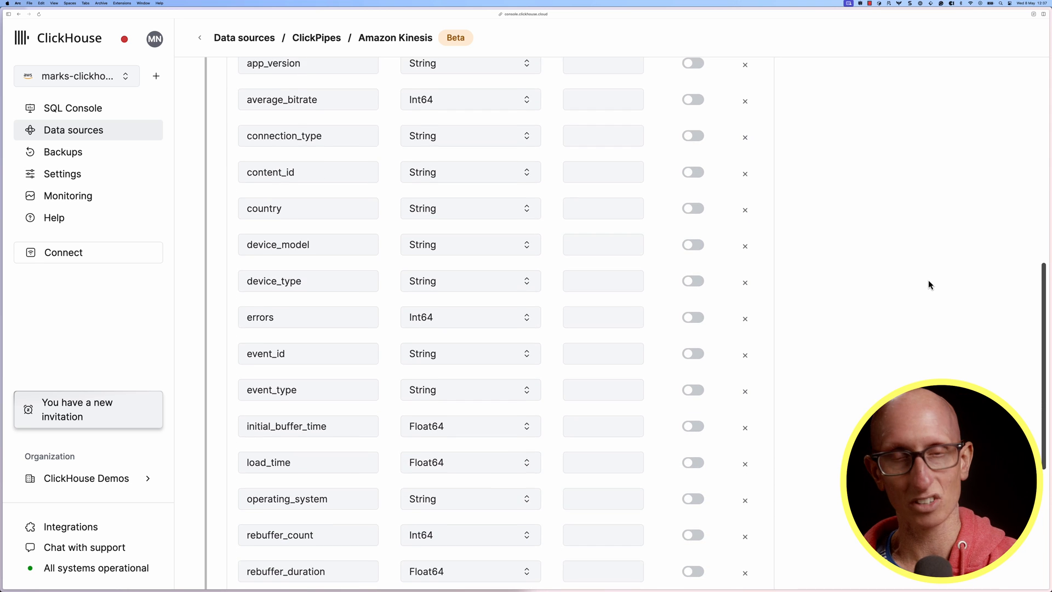
pyautogui.scroll(-3)
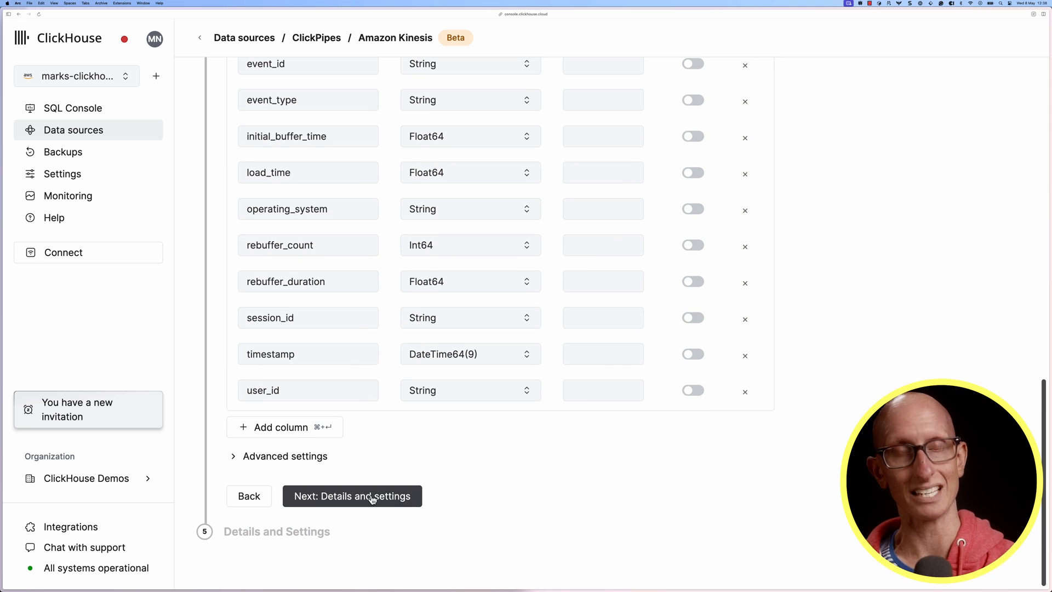
pyautogui.click(353, 496)
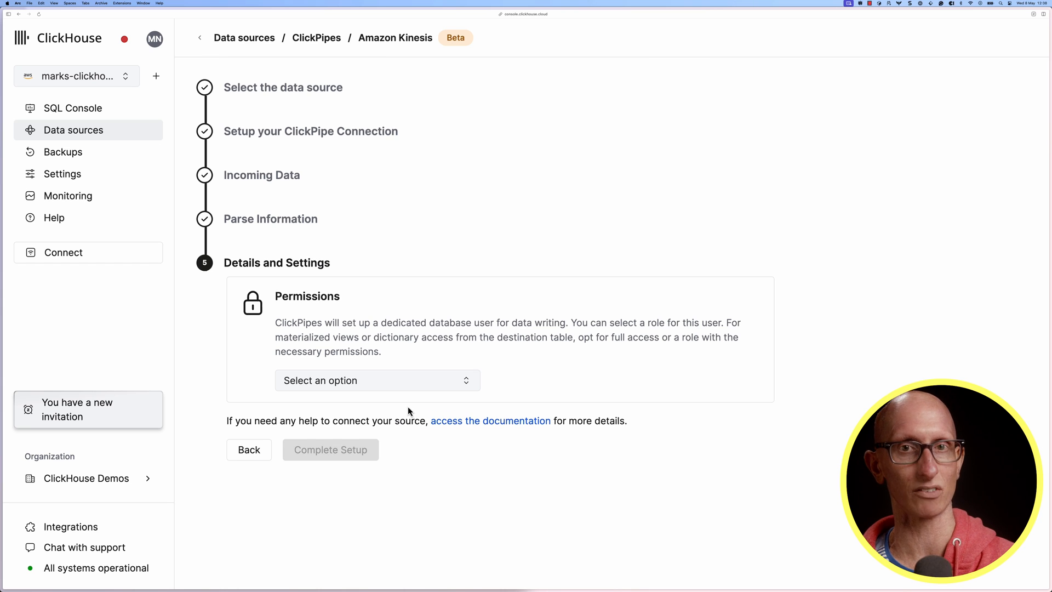
# Choose a role for the pipe's user to complete the logs-pipe setup
pyautogui.click(377, 381)
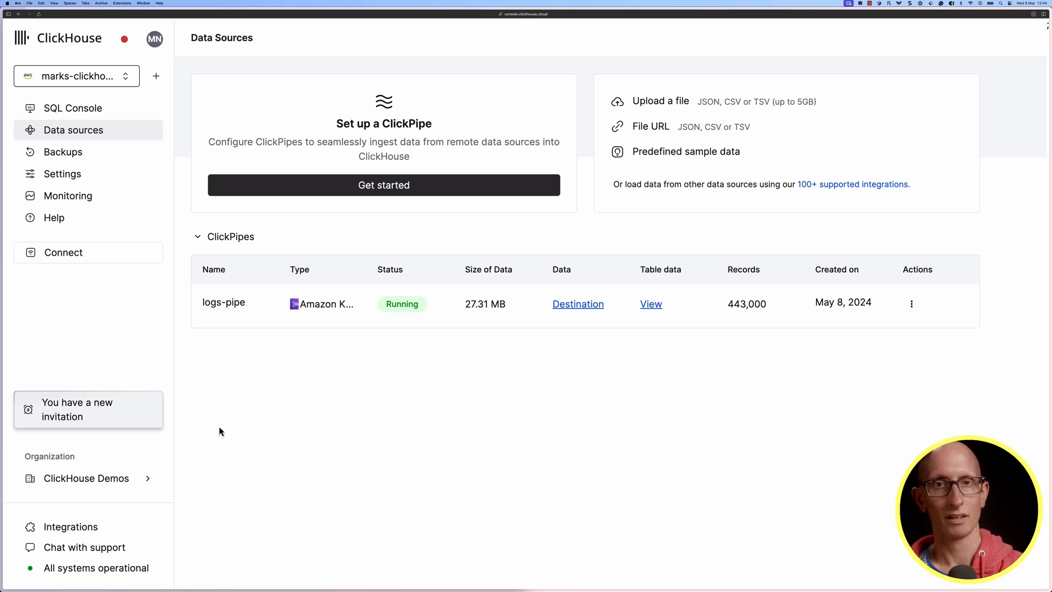
pyautogui.moveTo(92, 134)
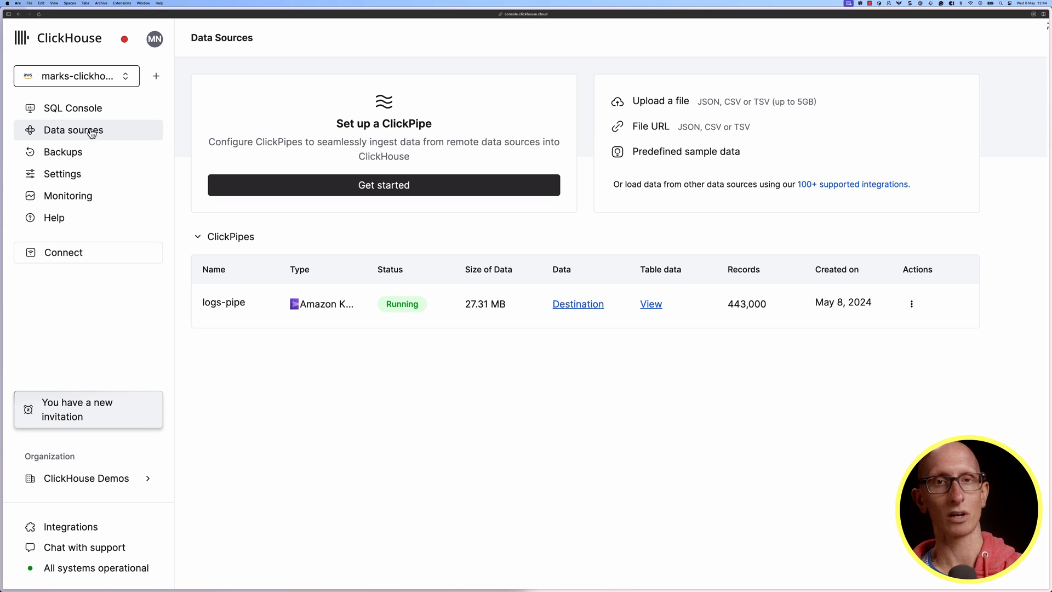
# Switch from the data sources overview to the SQL console
pyautogui.click(73, 107)
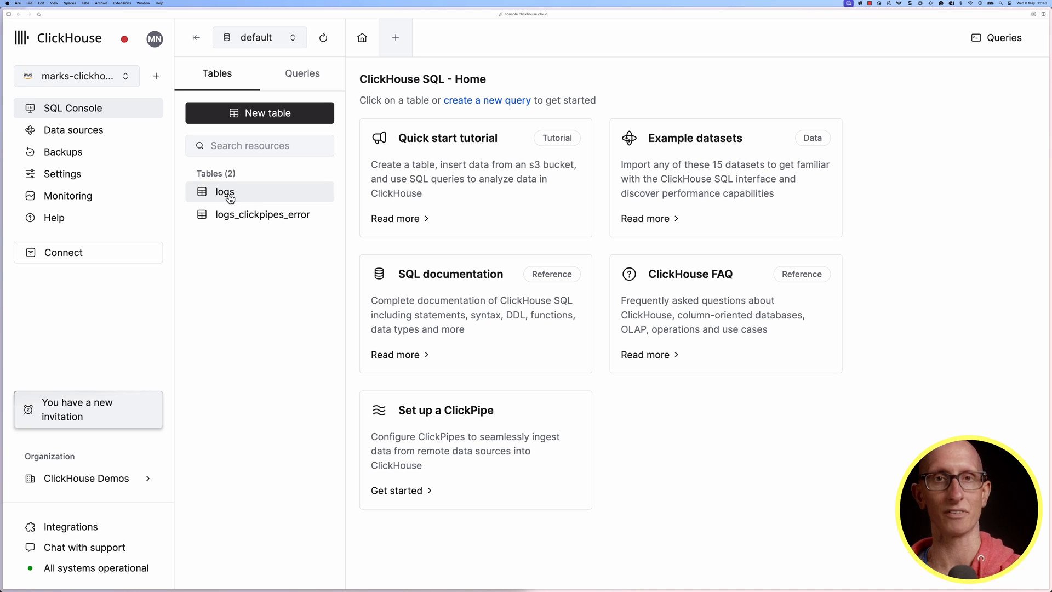
# View the ingested rows of the logs table in the default database
pyautogui.click(224, 192)
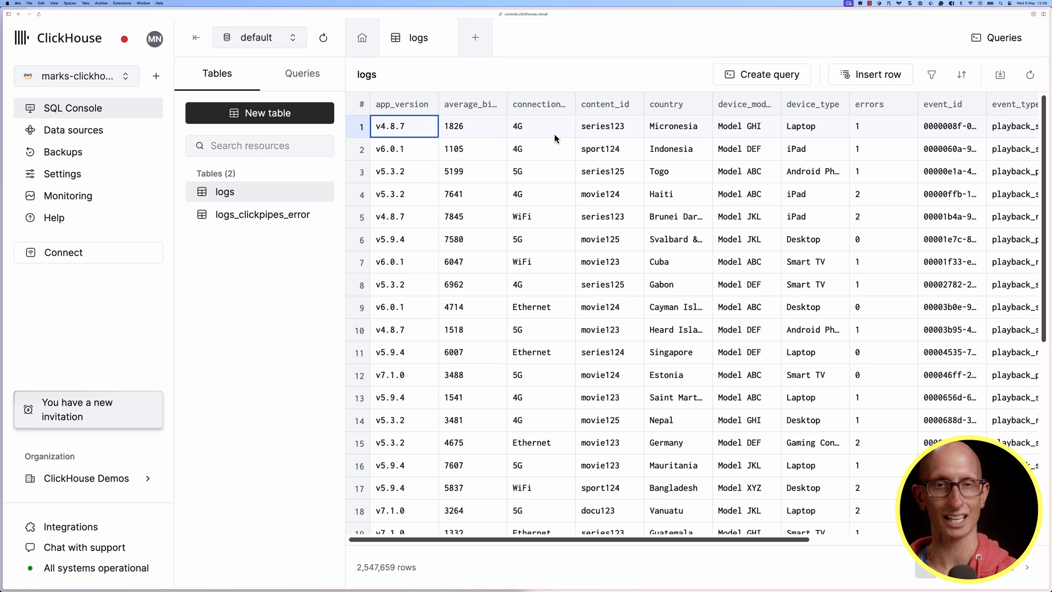
pyautogui.moveTo(524, 81)
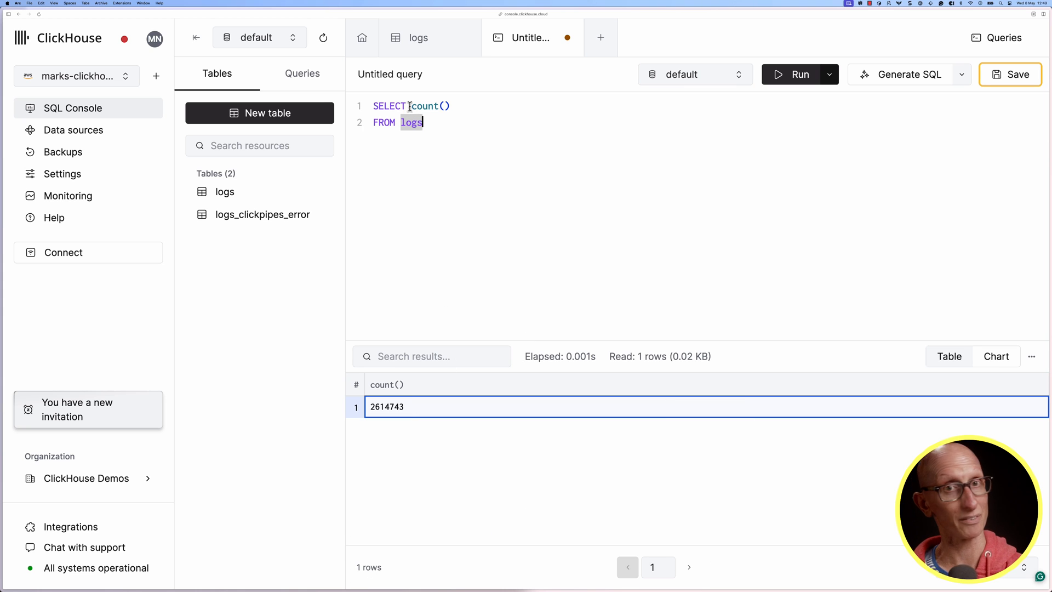
# Run a per-country event count, then an average_bitrate quantiles query on logs
pyautogui.write('country, count')
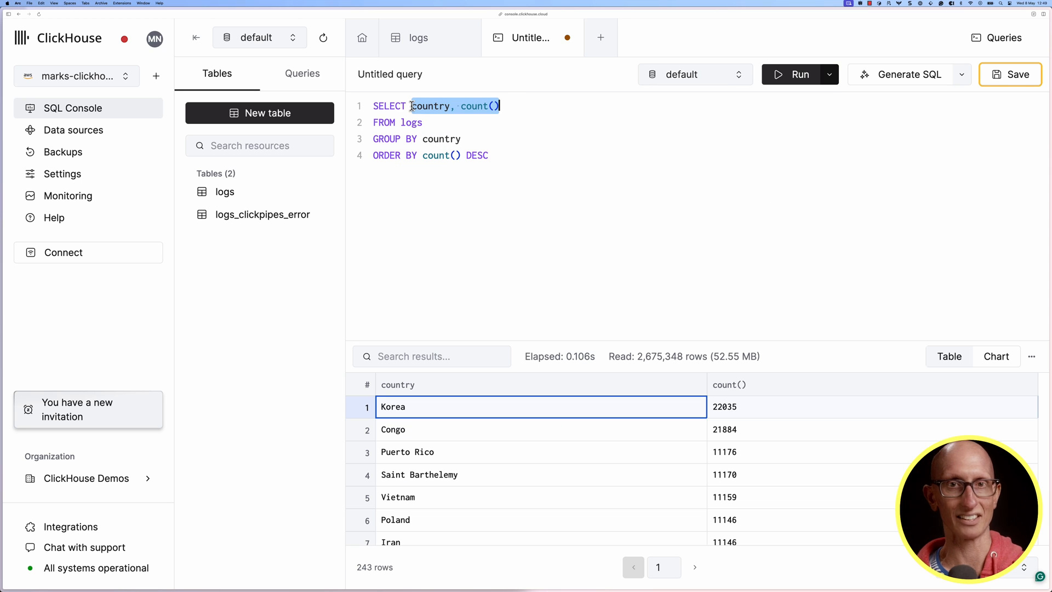
pyautogui.write('quantiles(1, 0.999, 0.99, 0.95, 0.9, 0.75, 0.5)(average_bitrate')
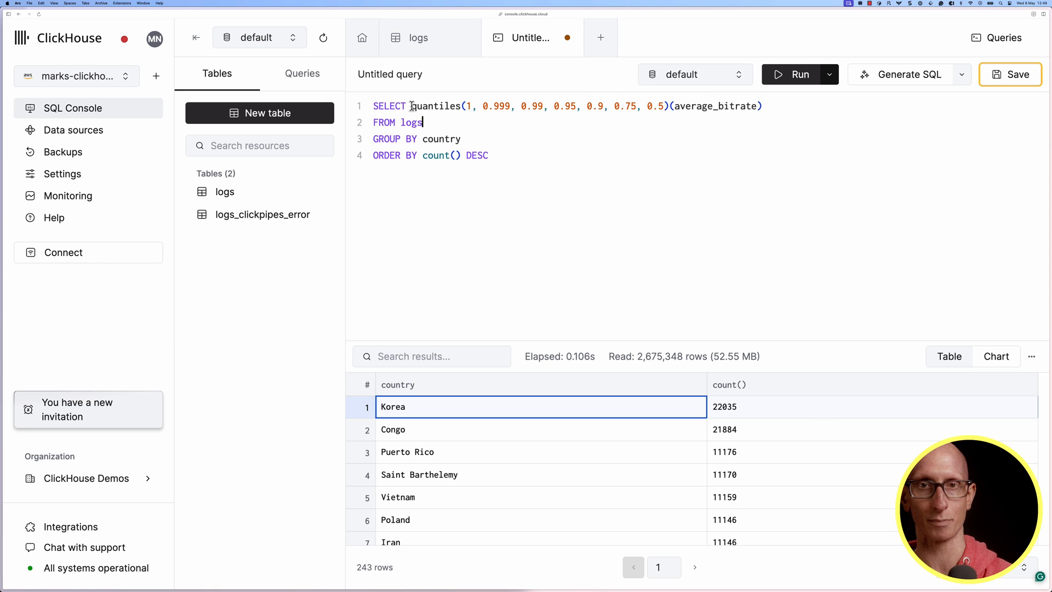
pyautogui.click(793, 74)
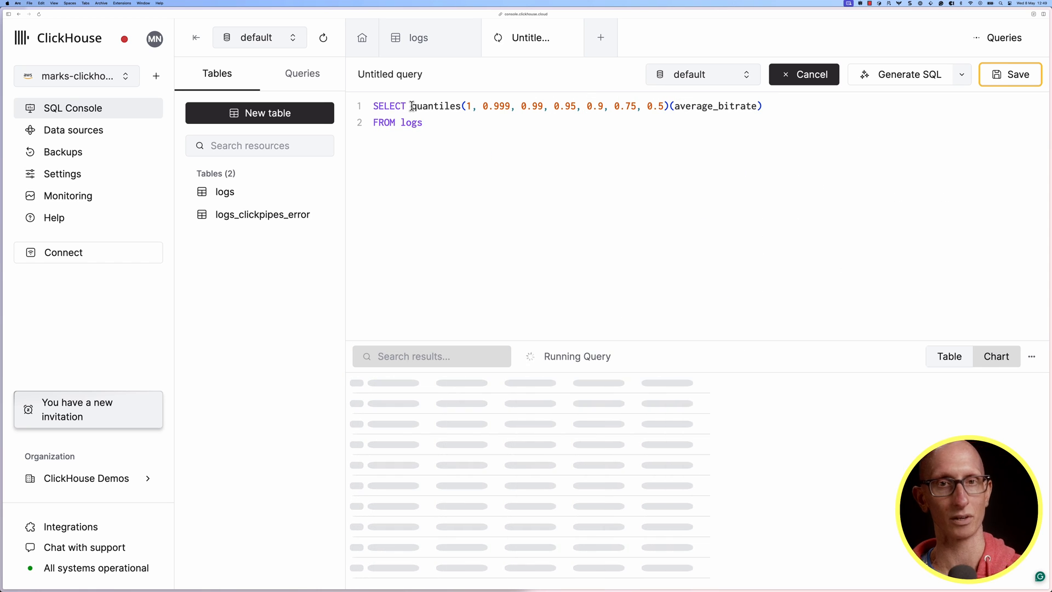